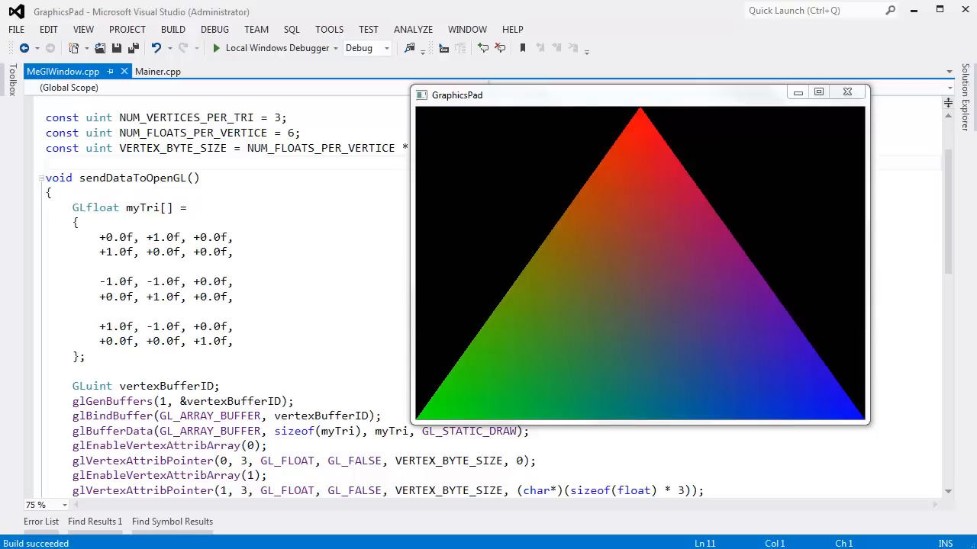
pyautogui.moveTo(679, 182)
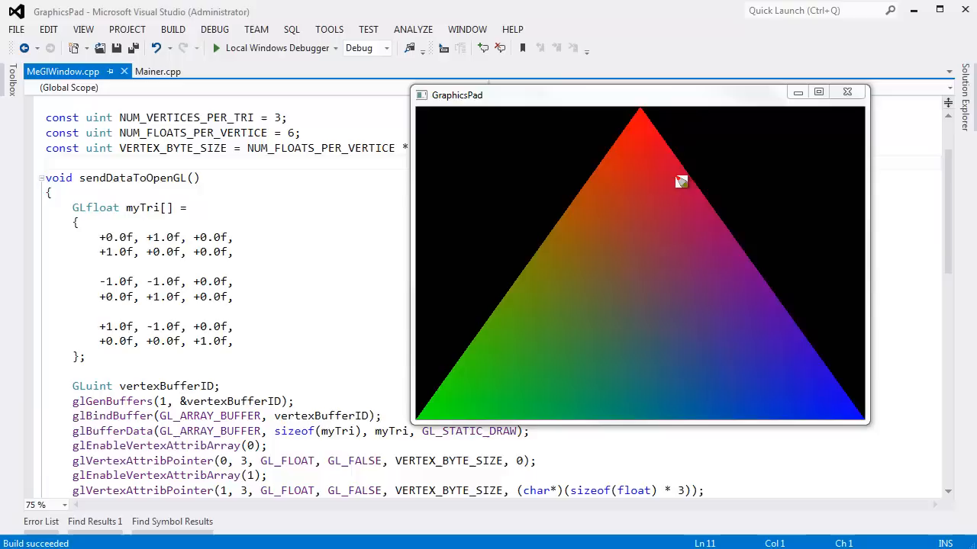
pyautogui.moveTo(641, 119)
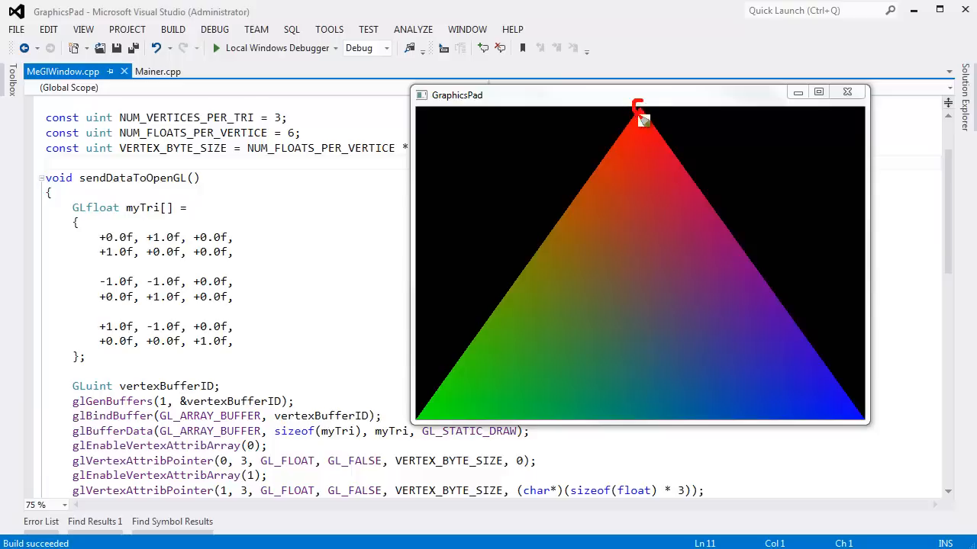
pyautogui.moveTo(648, 273)
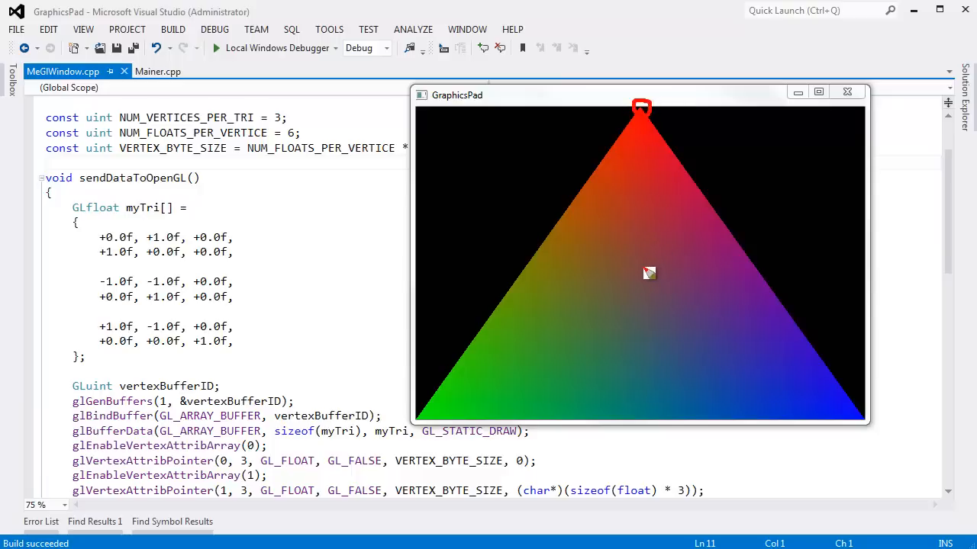
pyautogui.moveTo(110, 252)
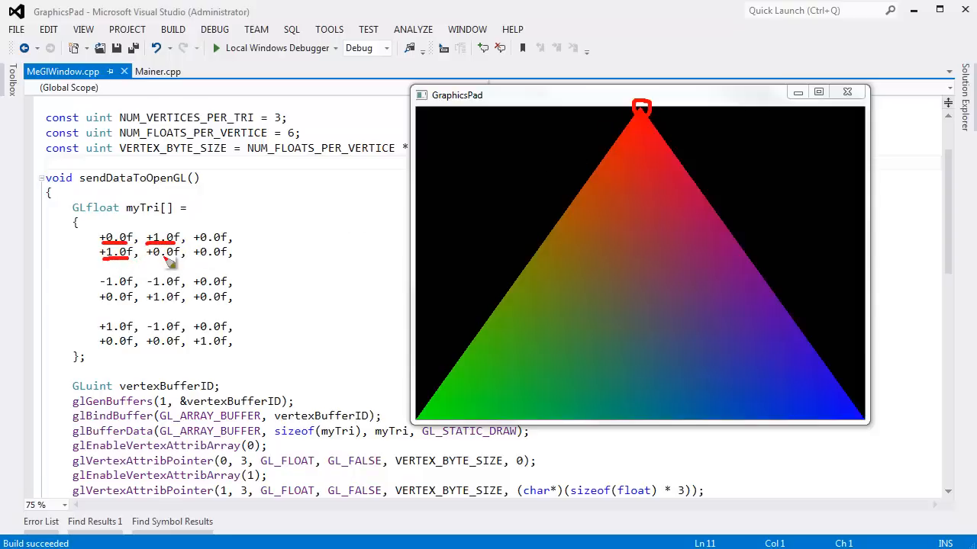
pyautogui.moveTo(169, 263)
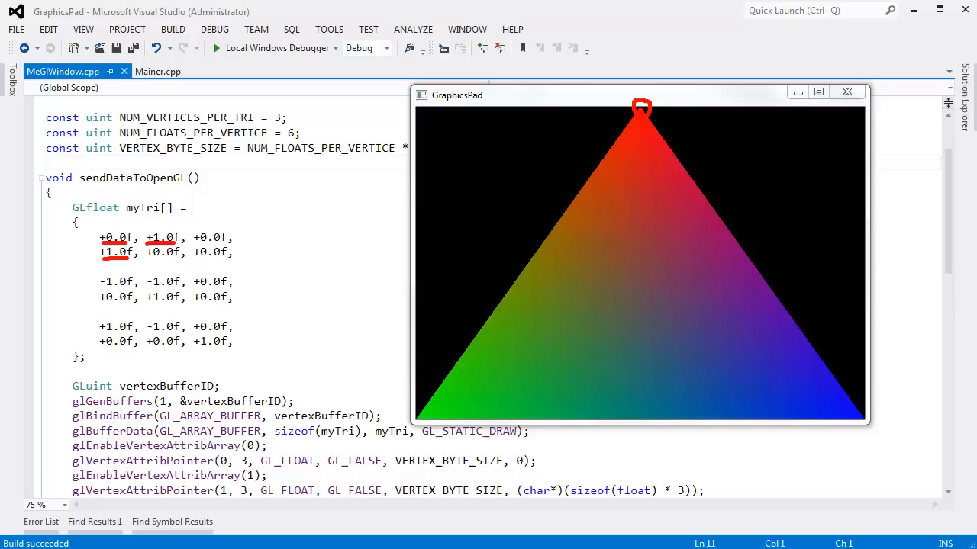
pyautogui.moveTo(659, 256)
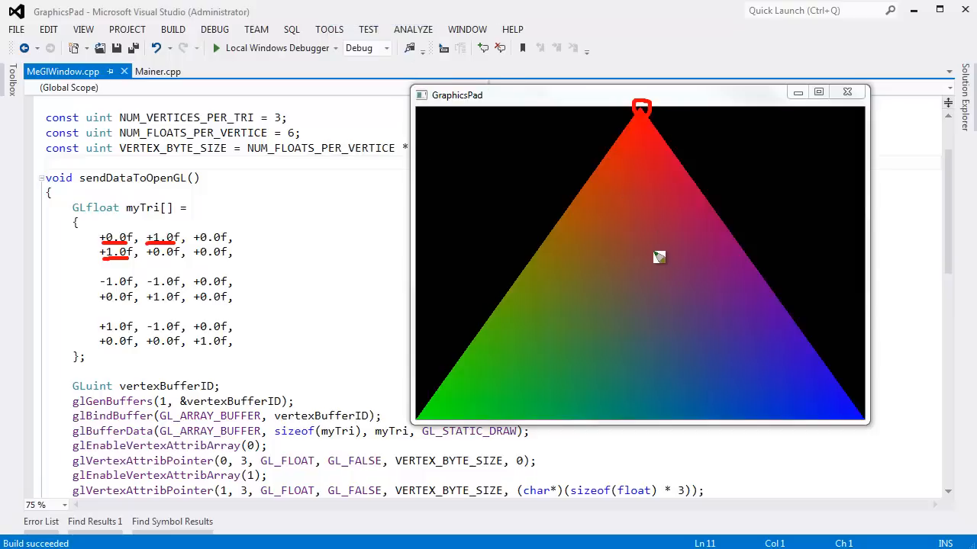
pyautogui.moveTo(110, 296)
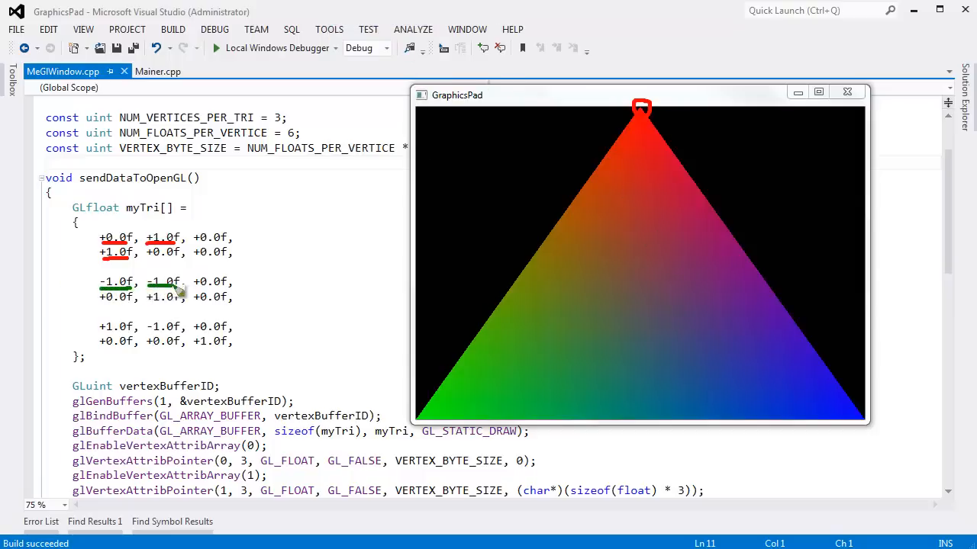
pyautogui.moveTo(421, 263)
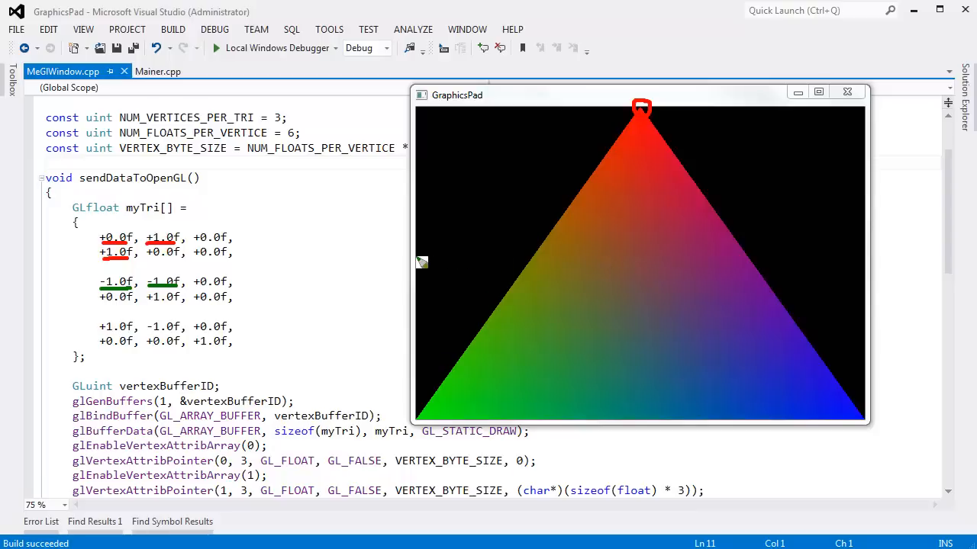
pyautogui.moveTo(421, 418)
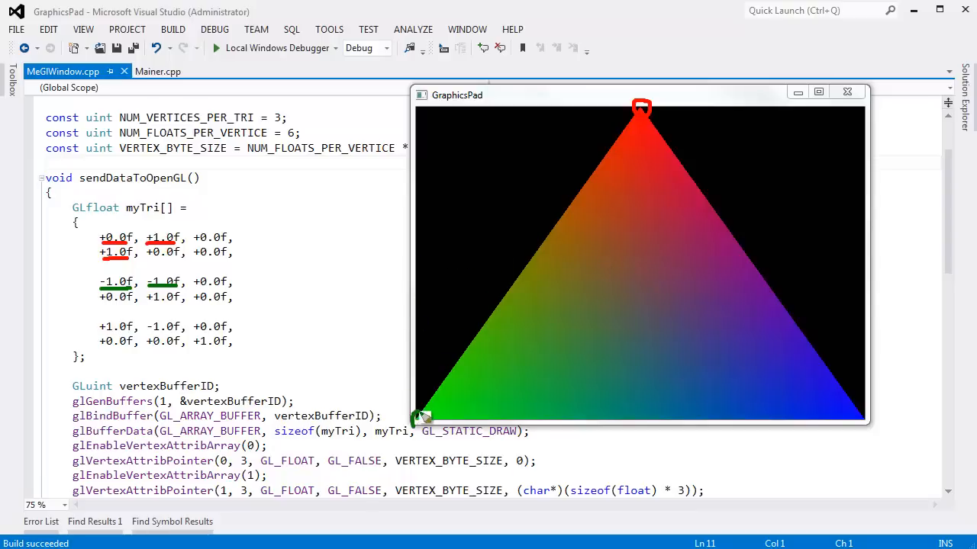
pyautogui.moveTo(165, 308)
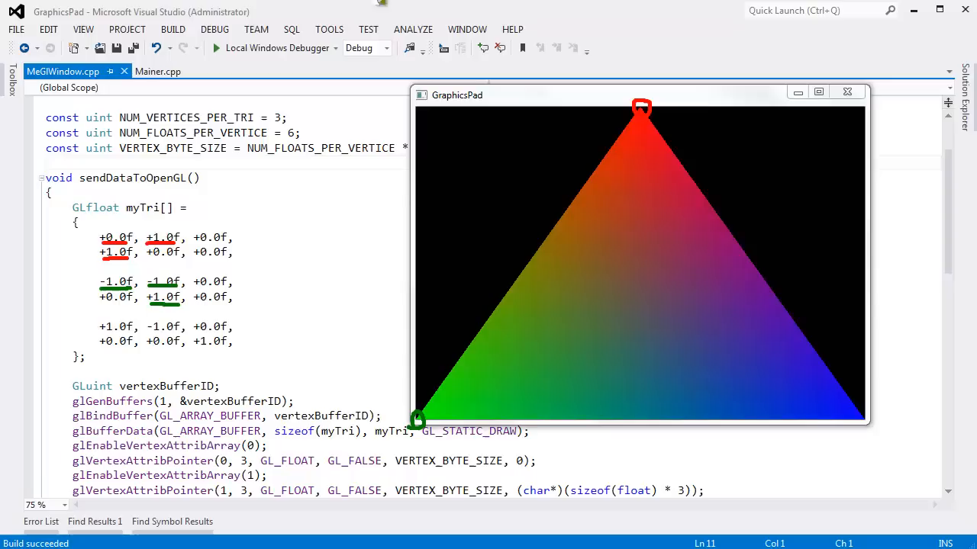
pyautogui.moveTo(778, 371)
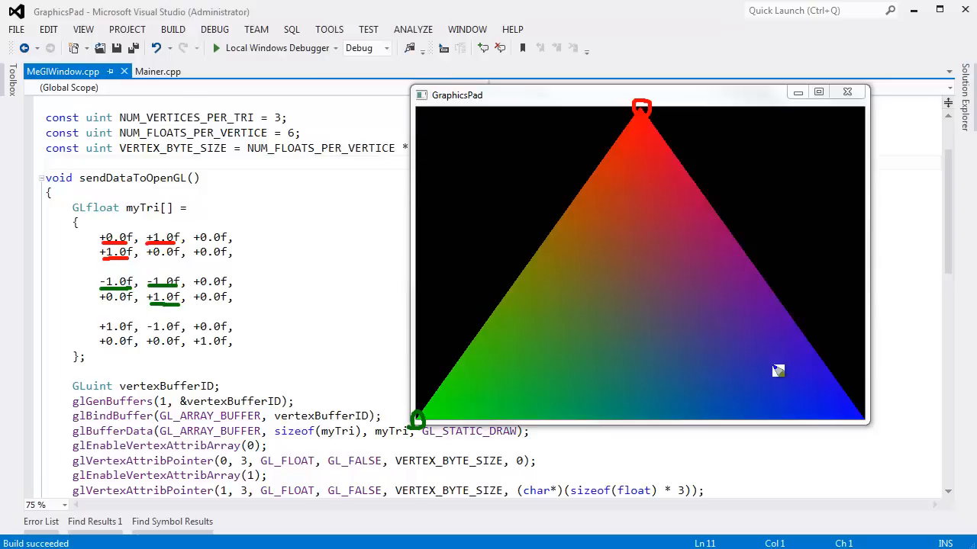
pyautogui.moveTo(669, 296)
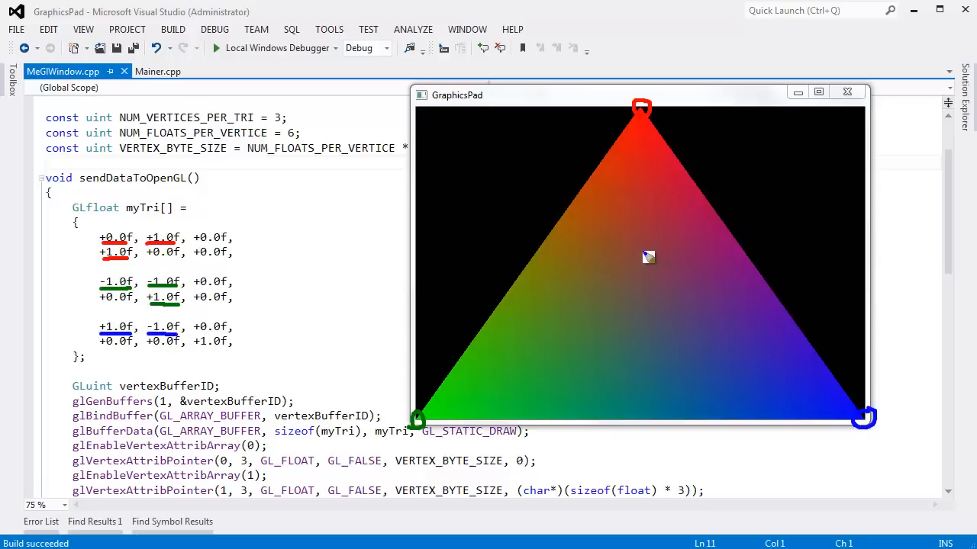
pyautogui.moveTo(861, 418)
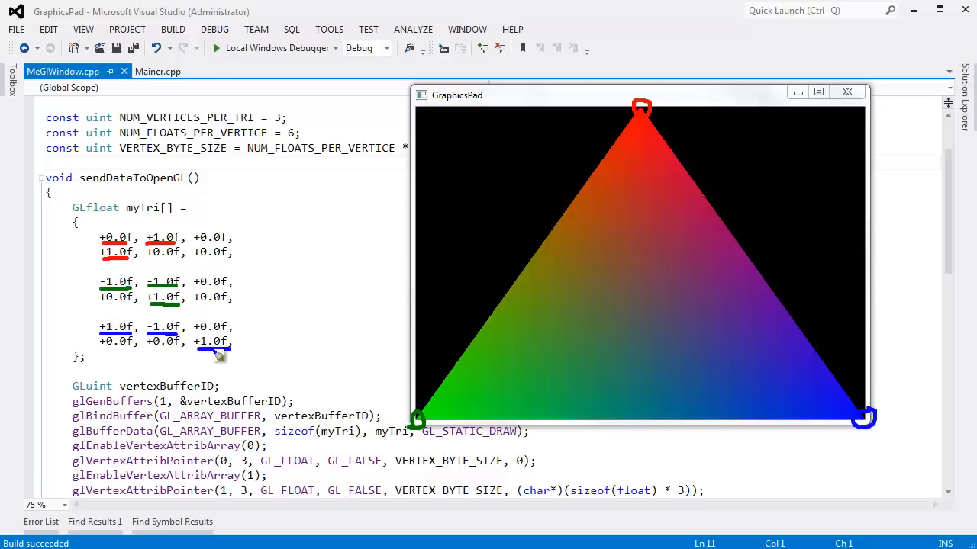
pyautogui.moveTo(687, 247)
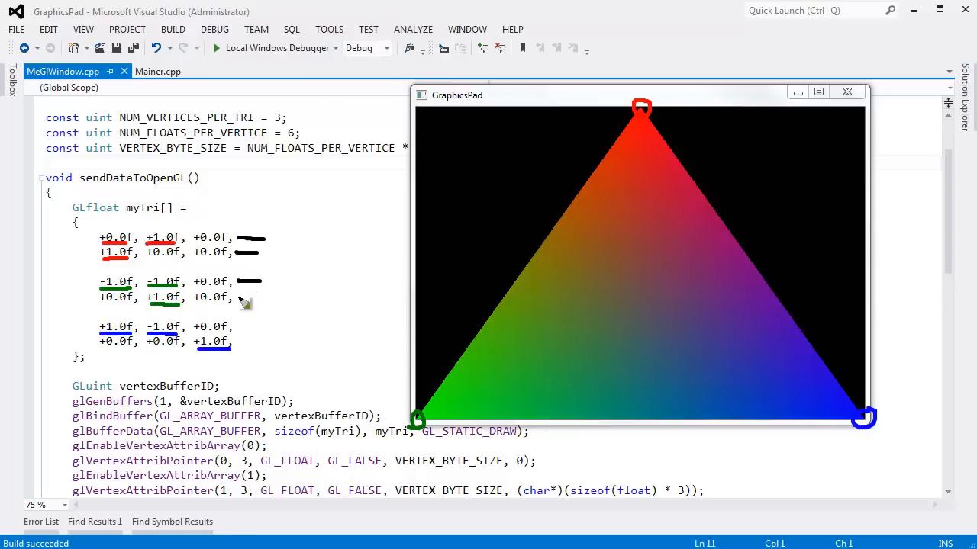
pyautogui.moveTo(246, 348)
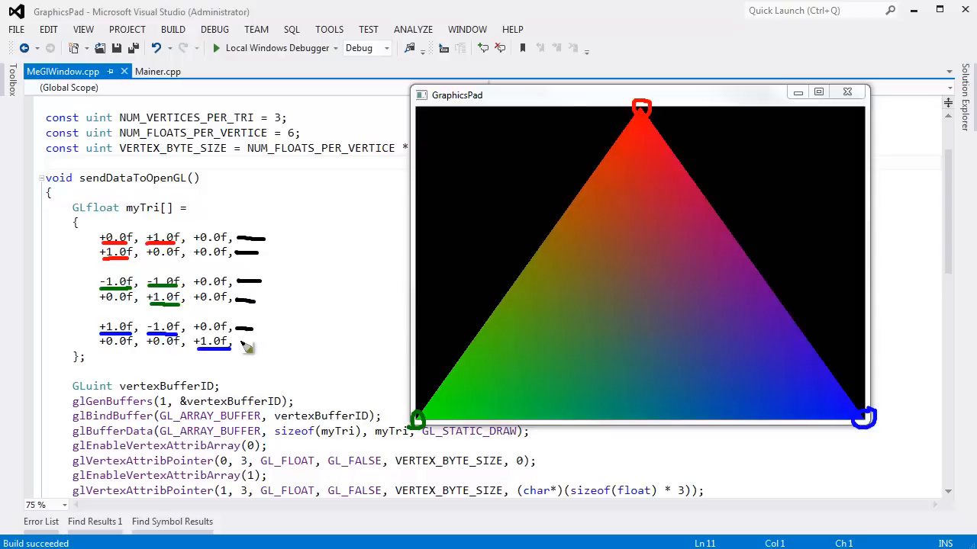
pyautogui.moveTo(256, 350)
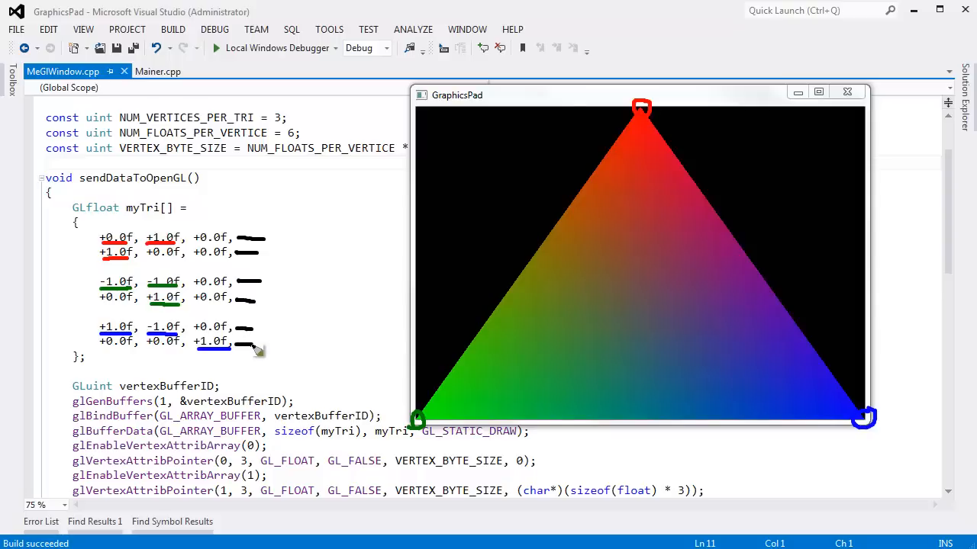
pyautogui.moveTo(263, 250)
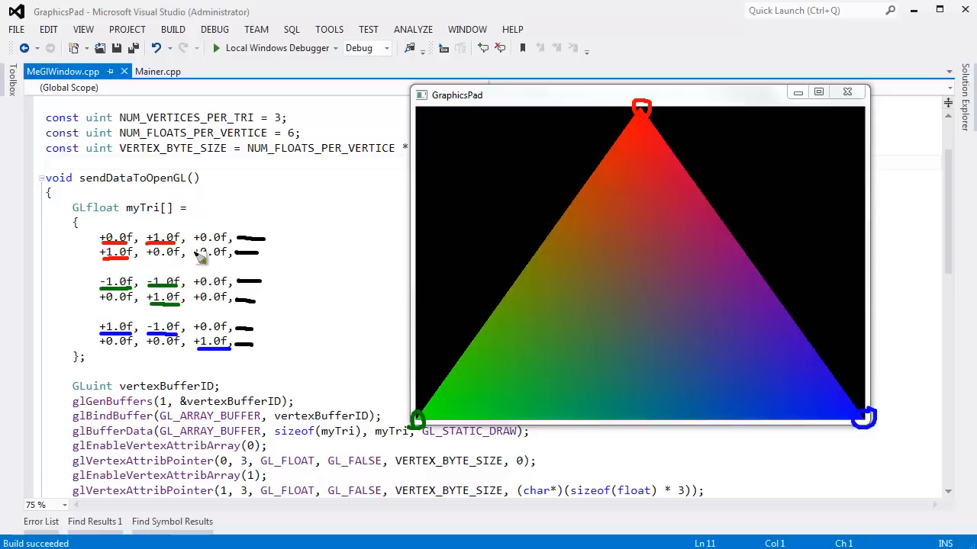
pyautogui.moveTo(156, 266)
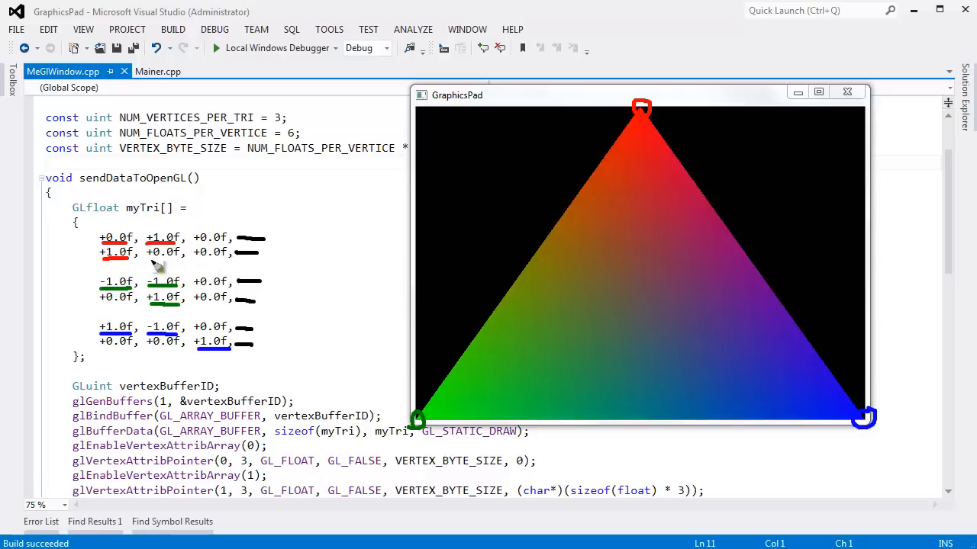
pyautogui.moveTo(174, 265)
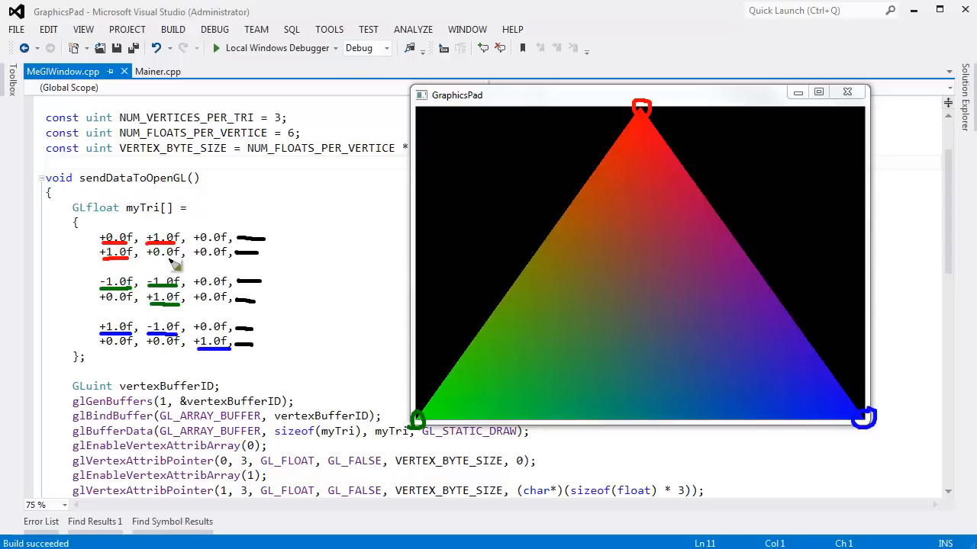
pyautogui.moveTo(125, 257)
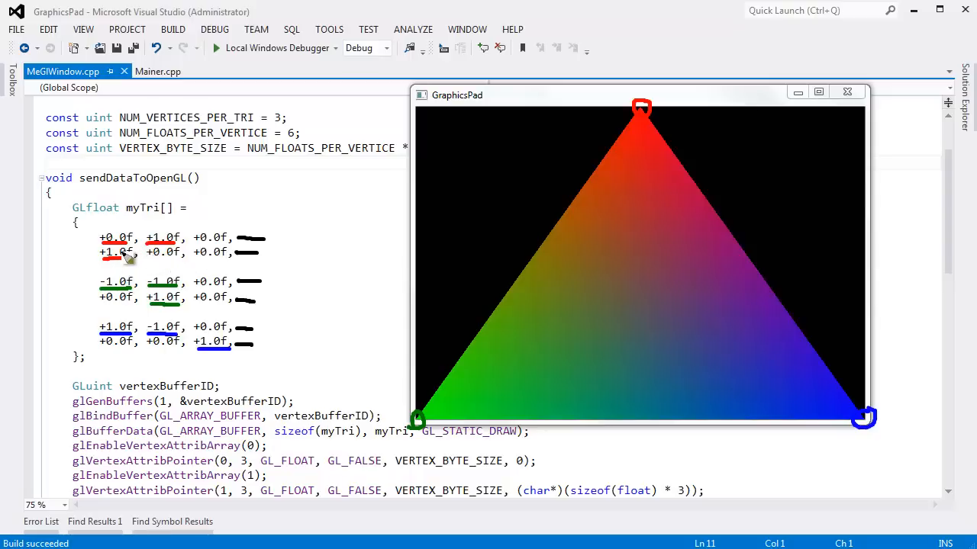
pyautogui.moveTo(134, 286)
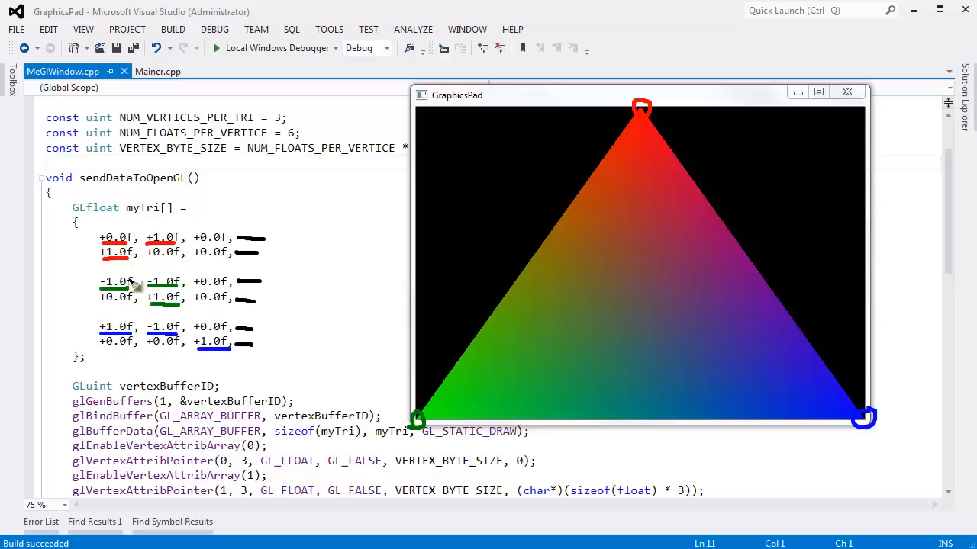
pyautogui.moveTo(236, 305)
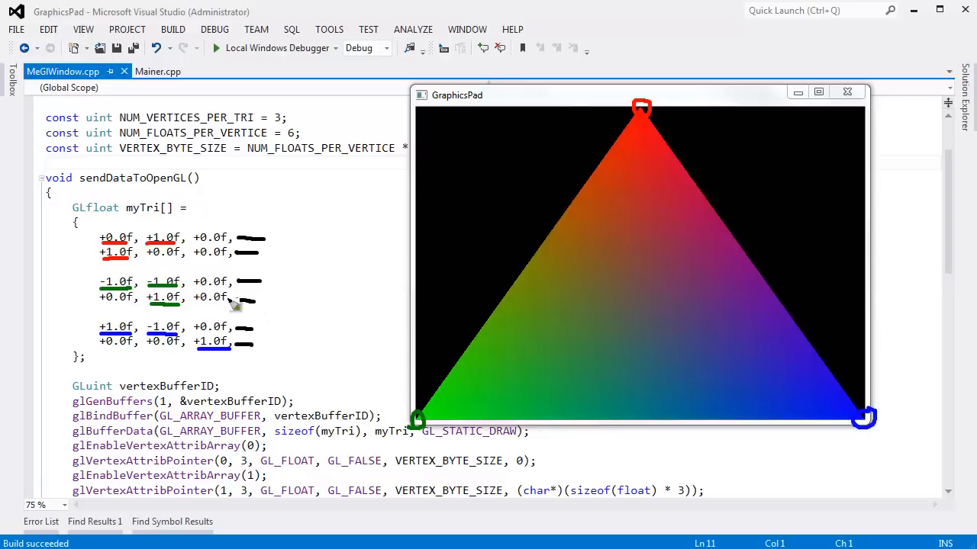
pyautogui.moveTo(252, 273)
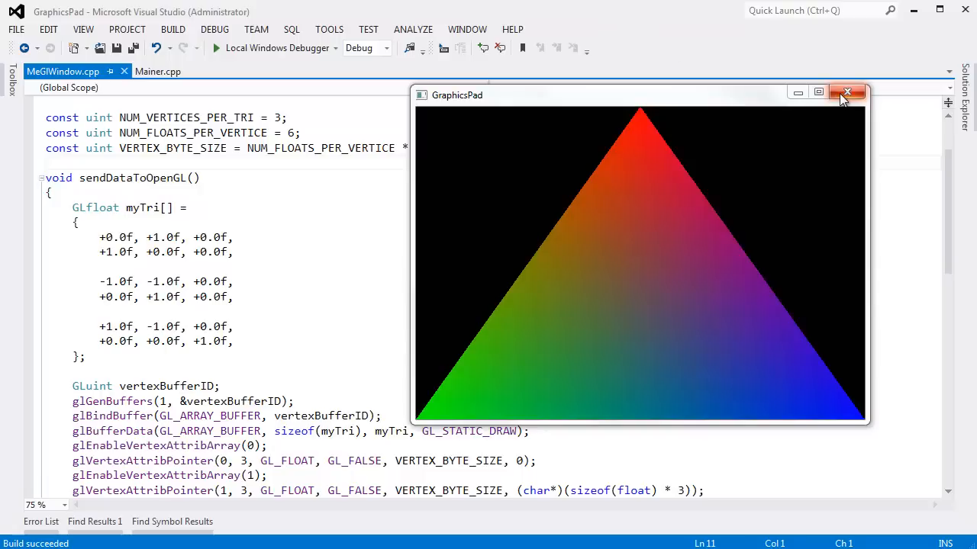
# - Close the triangle window and define struct Vertex with float x, y, z and float r, g, b
pyautogui.click(847, 91)
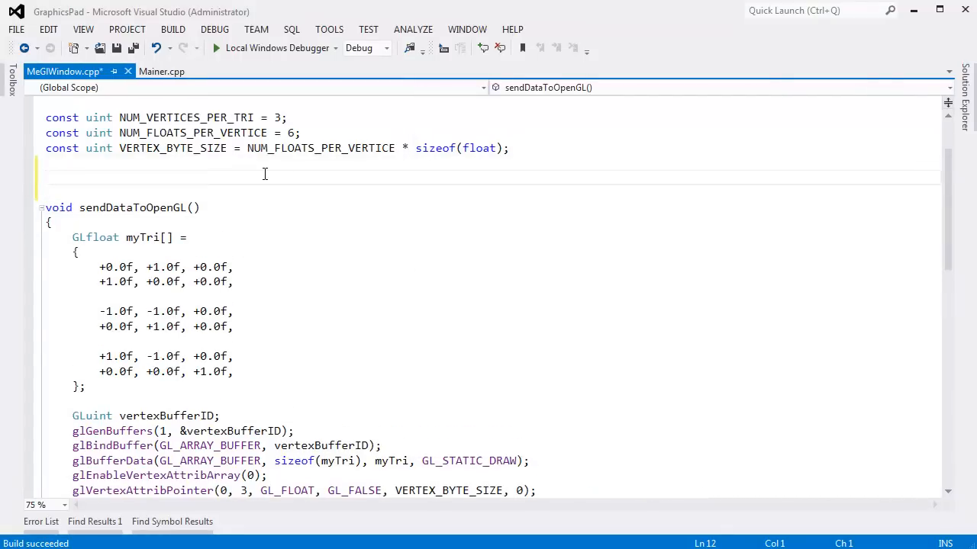
pyautogui.write('str')
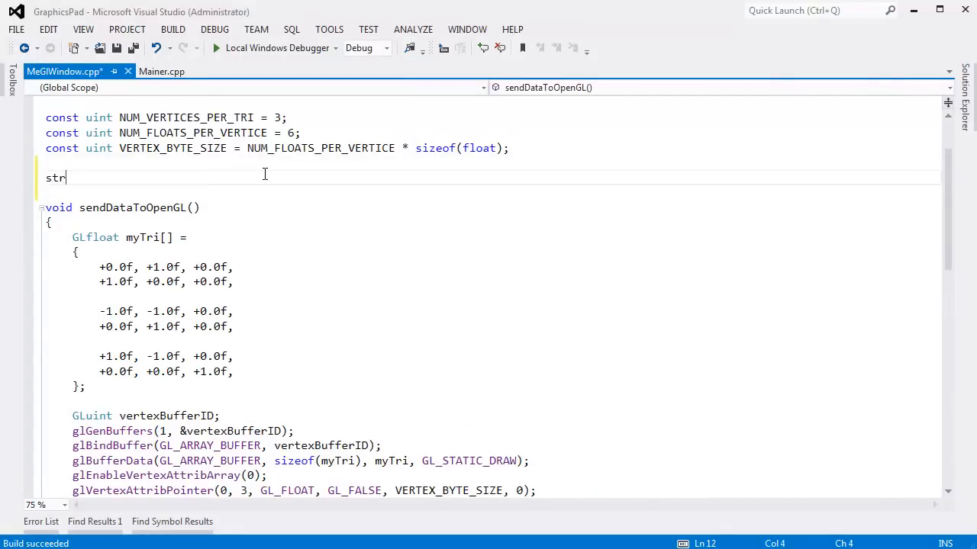
pyautogui.write('uct Vertex')
pyautogui.click(493, 192)
pyautogui.write('{')
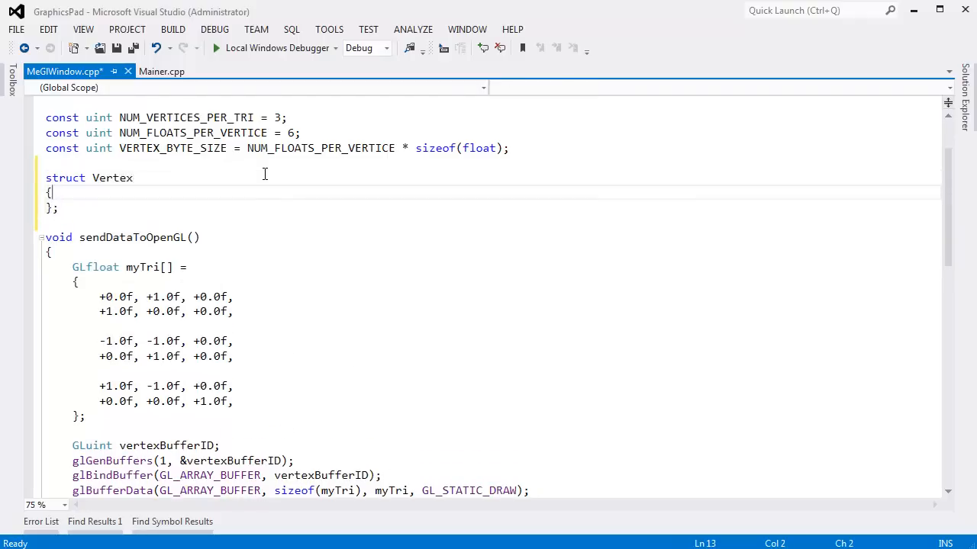
pyautogui.write('float x')
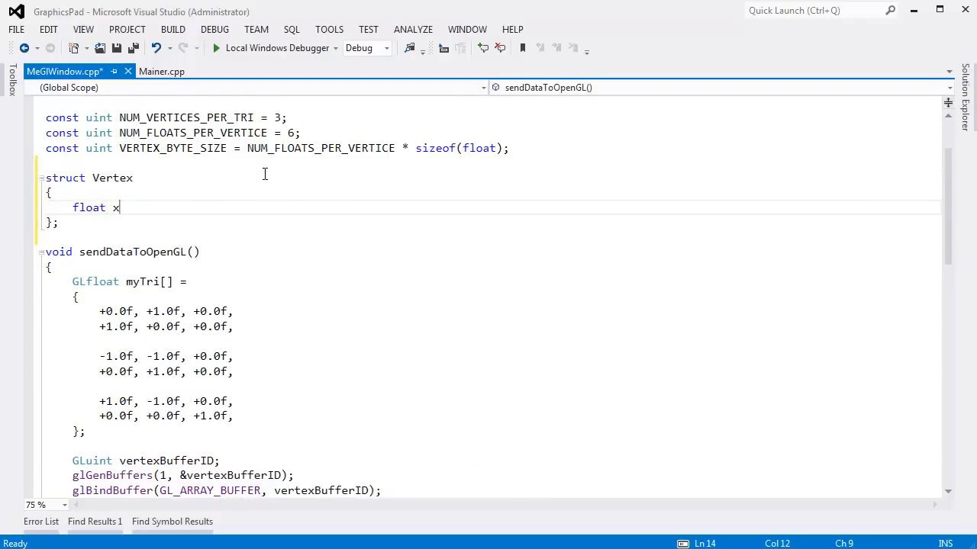
pyautogui.write(', y, z;')
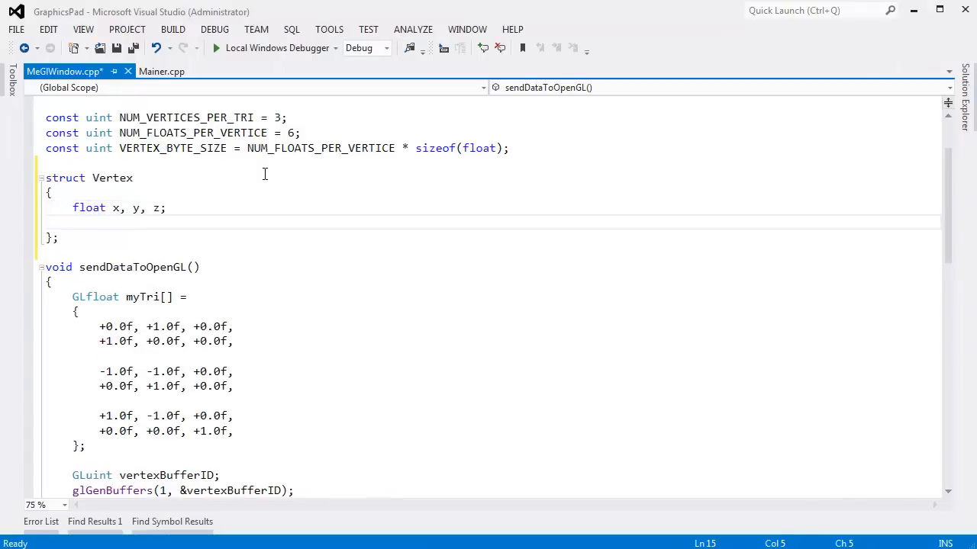
pyautogui.write('float r,')
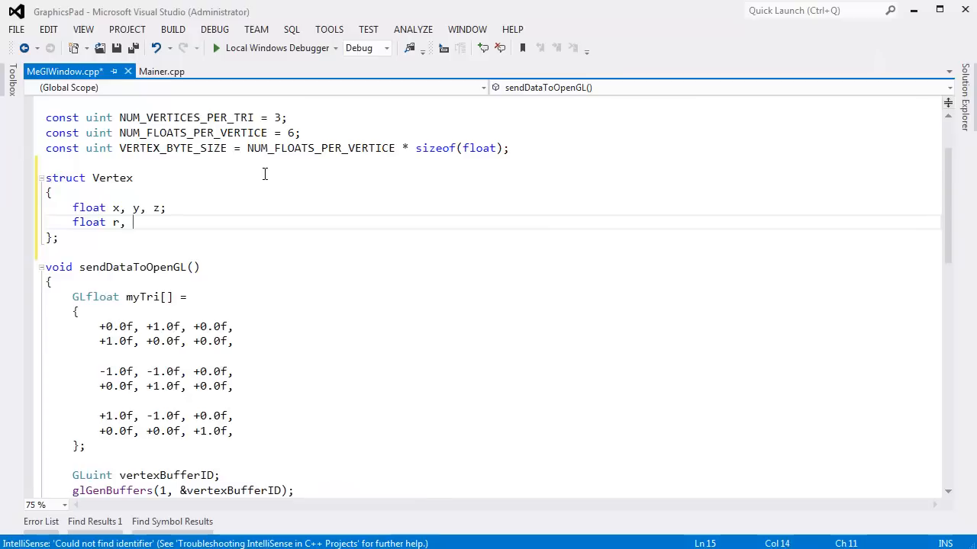
pyautogui.write('g, b;')
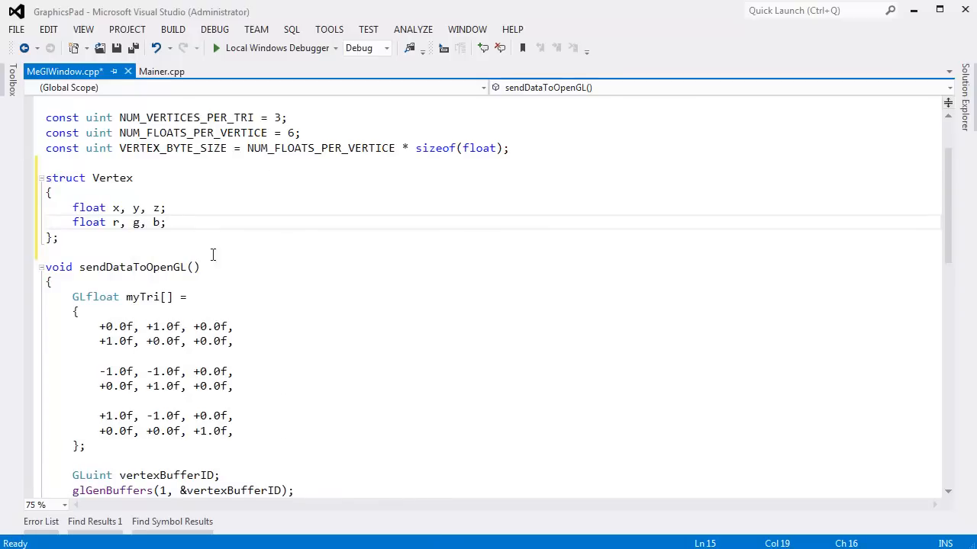
pyautogui.moveTo(67, 296)
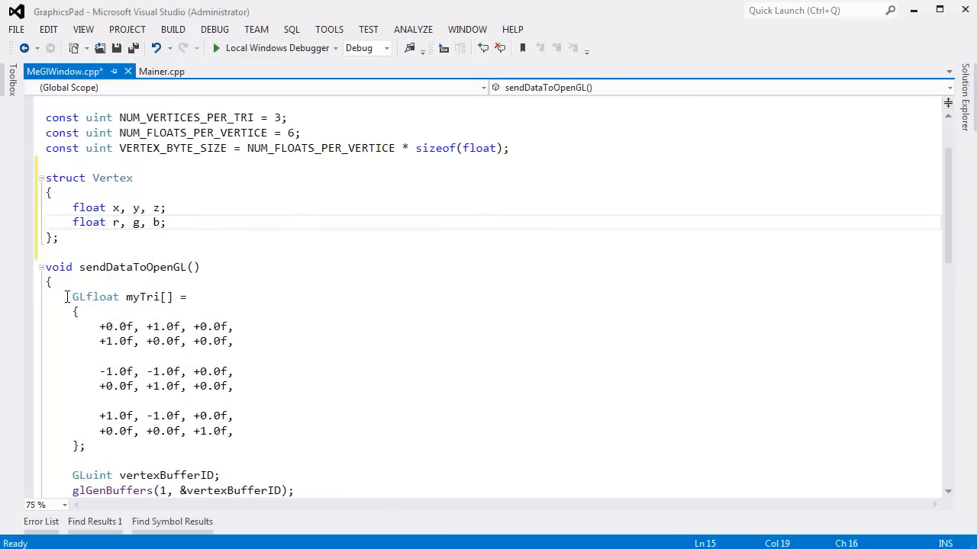
# - Change the myTri array's element type from GLfloat to Vertex
pyautogui.doubleClick(95, 296)
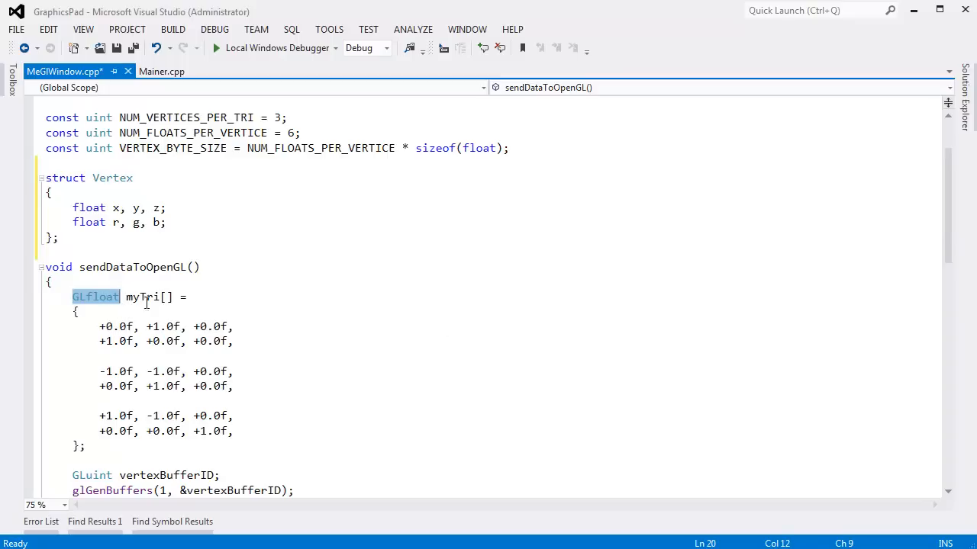
pyautogui.write('Vertex')
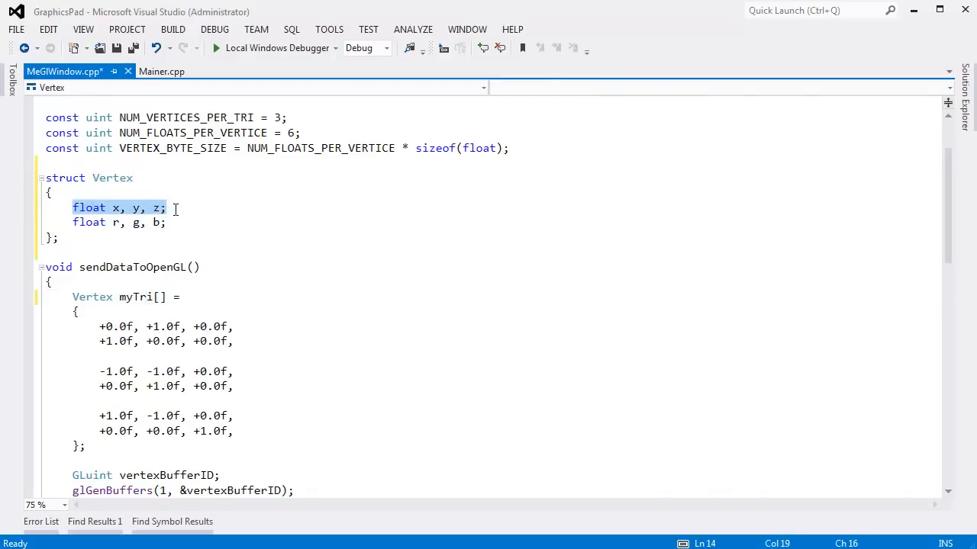
pyautogui.click(113, 223)
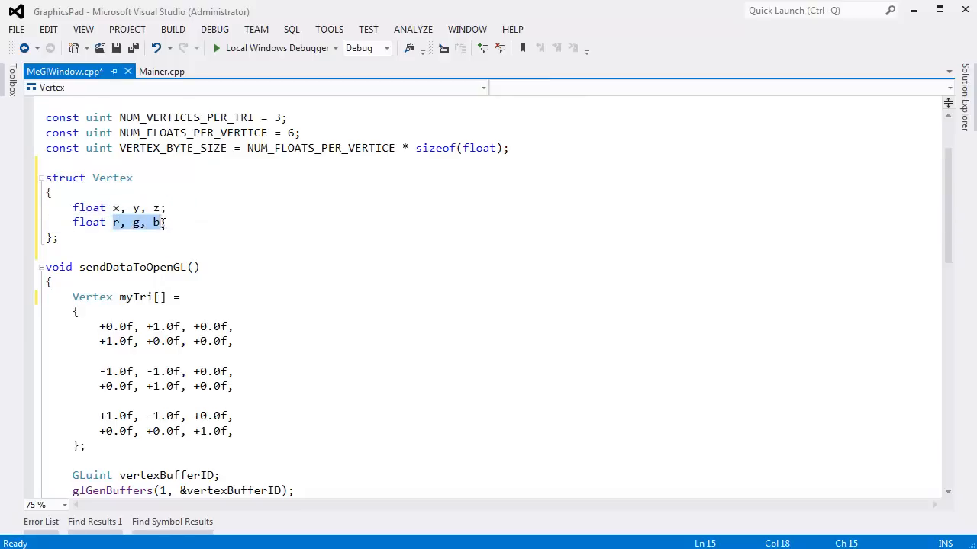
# - Build and run the Vertex-based code, view the RGB triangle, and close its window
pyautogui.click(237, 327)
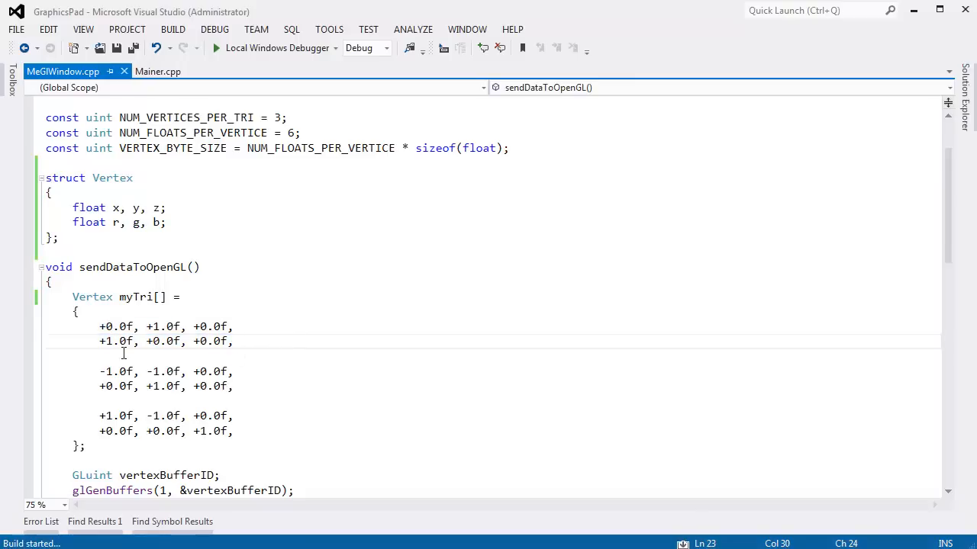
pyautogui.click(217, 47)
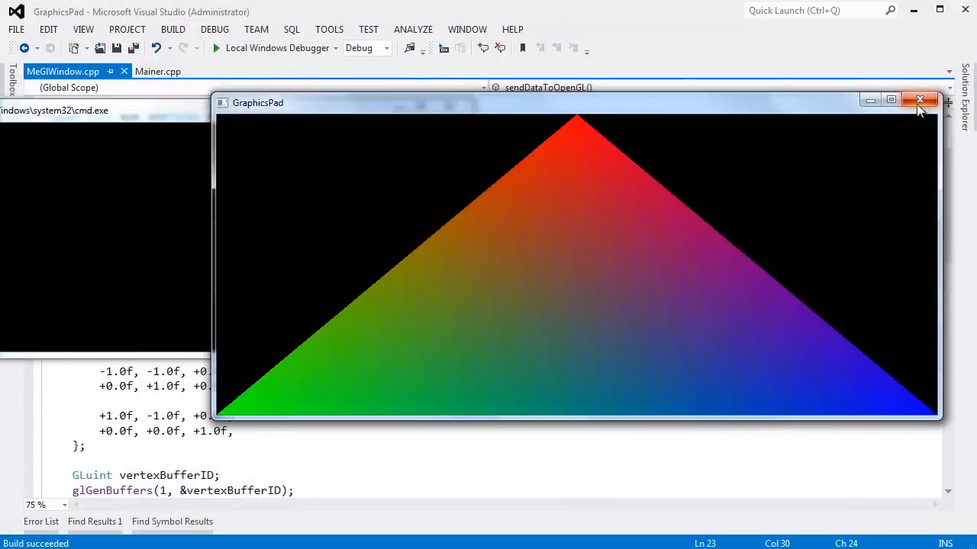
pyautogui.click(919, 101)
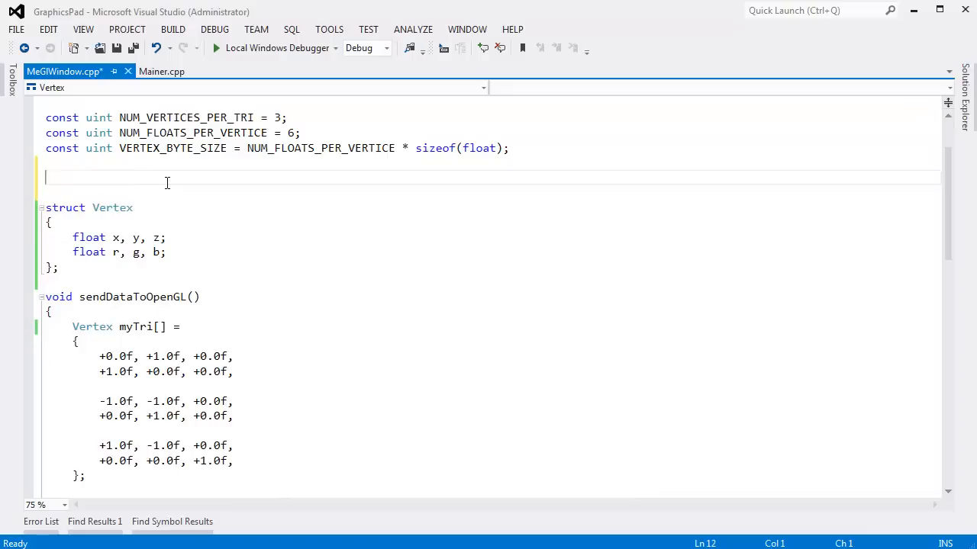
# - Add struct Vector with float x, y, z and make Vertex hold Vector position and color
pyautogui.write('struct Vector')
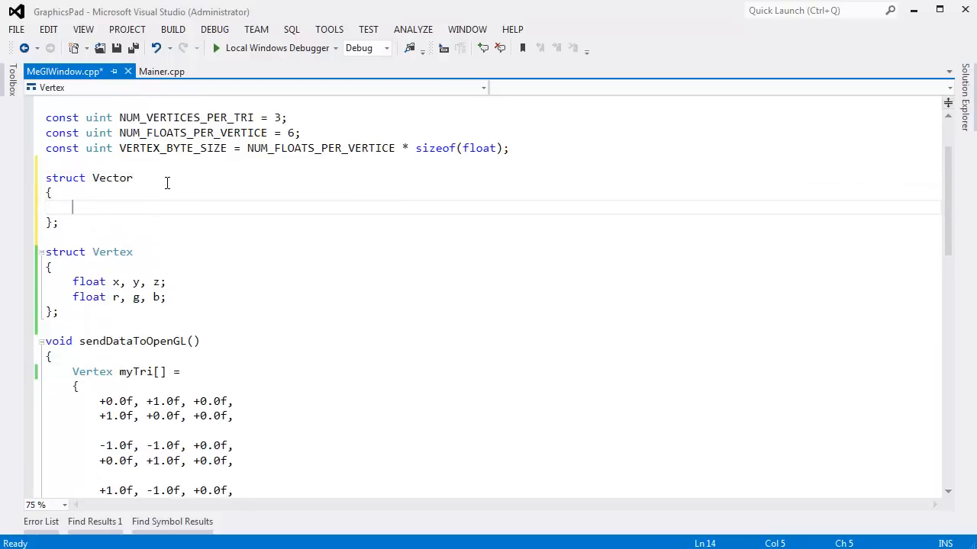
pyautogui.write('float x, y,')
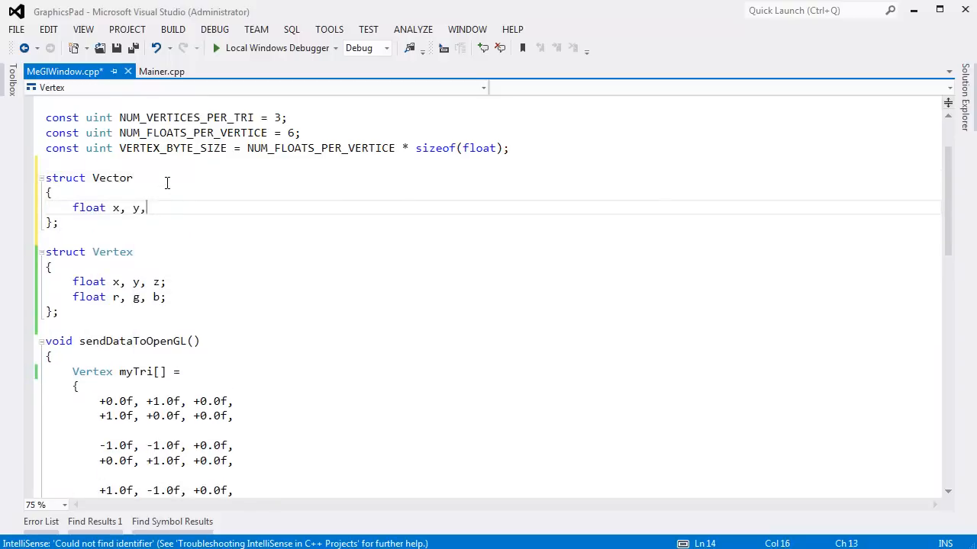
pyautogui.write('z;')
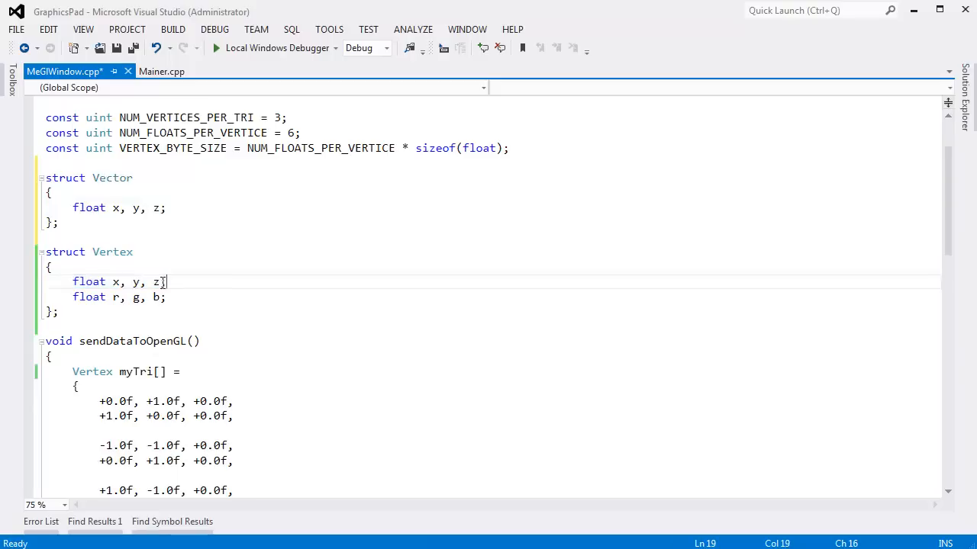
pyautogui.write('Vector position;')
pyautogui.click(505, 298)
pyautogui.write('Vector color;')
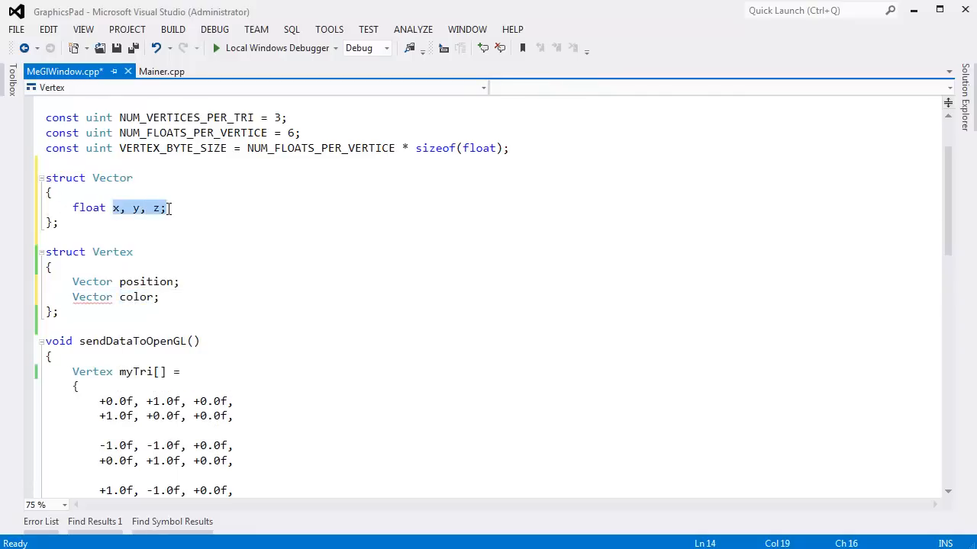
pyautogui.click(238, 312)
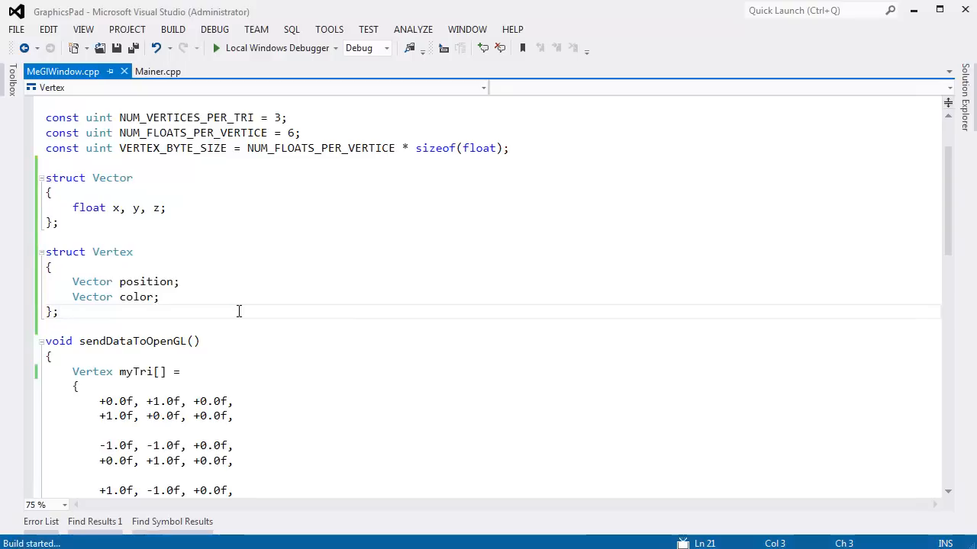
# - Write a sample myTri[1].color.x access after the array to demonstrate member lookup
pyautogui.click(216, 47)
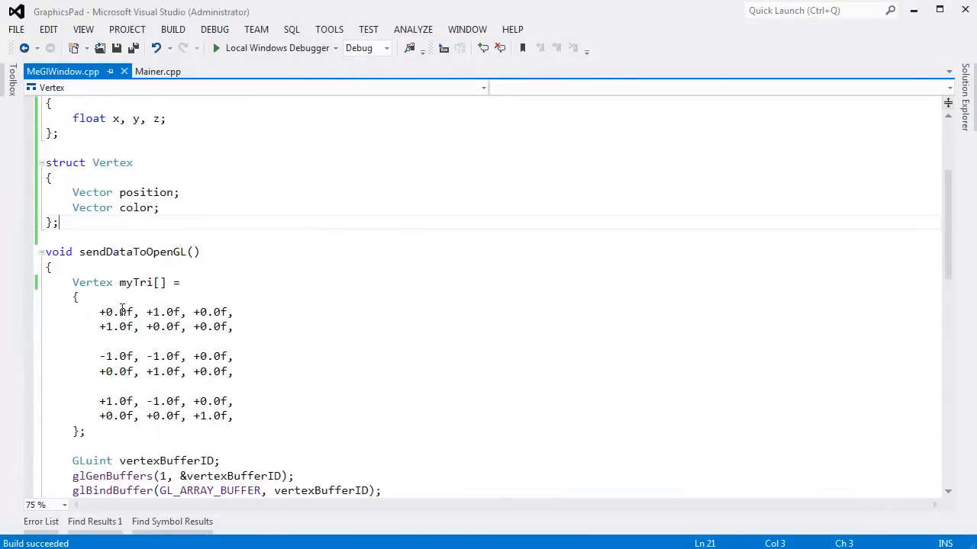
pyautogui.moveTo(99, 312); pyautogui.dragTo(241, 415)
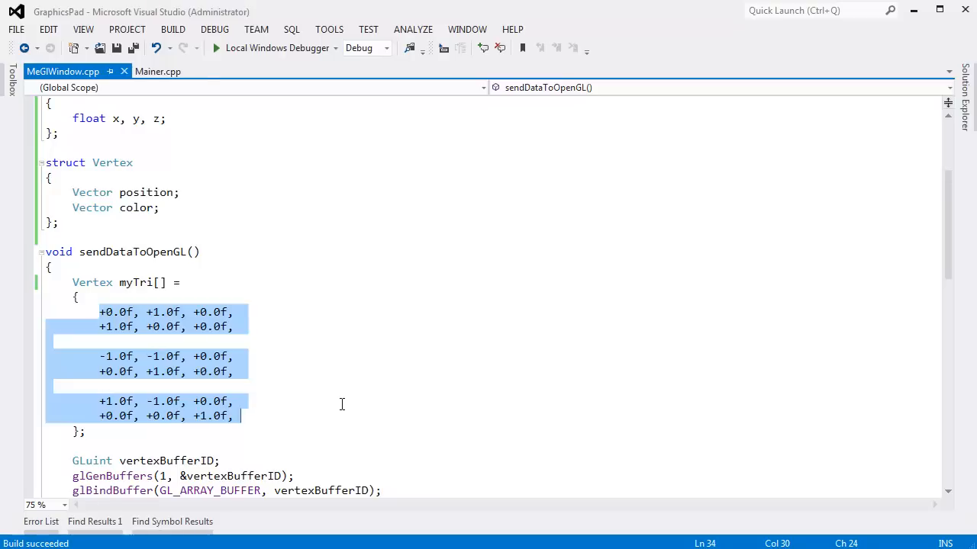
pyautogui.click(215, 430)
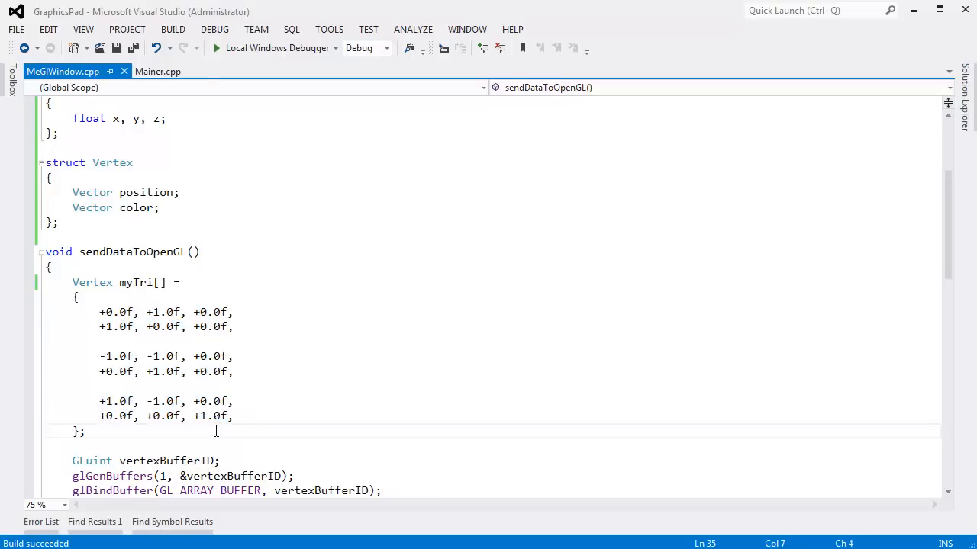
pyautogui.press('Return')
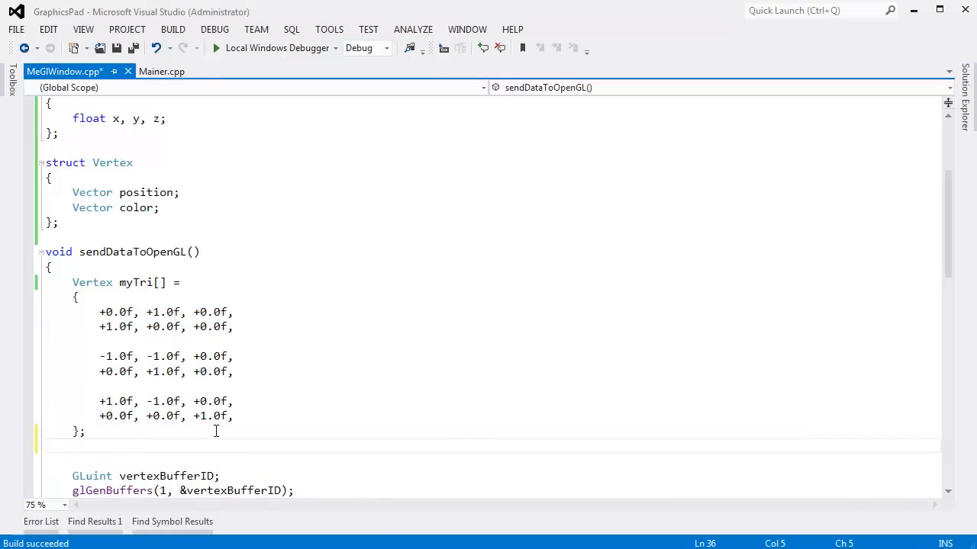
pyautogui.write('myTri')
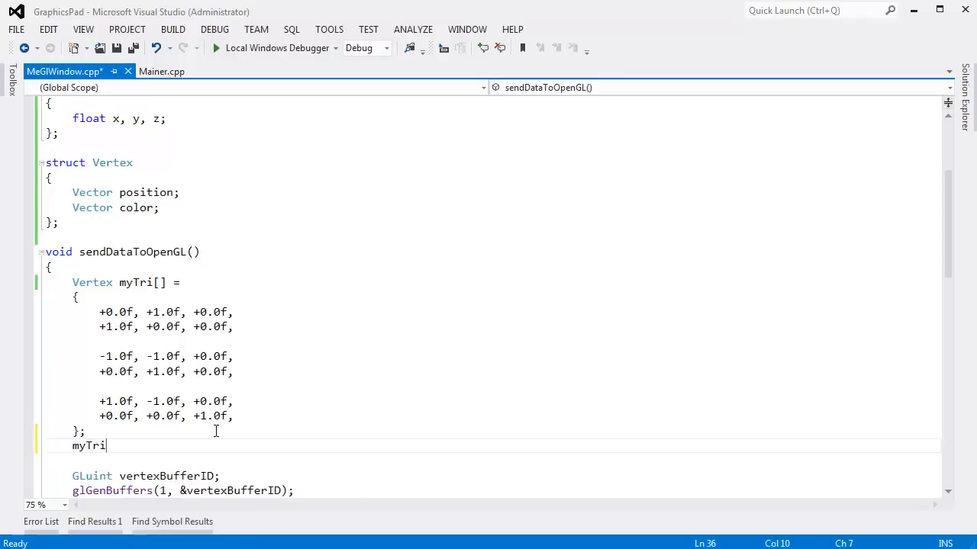
pyautogui.write('[1]')
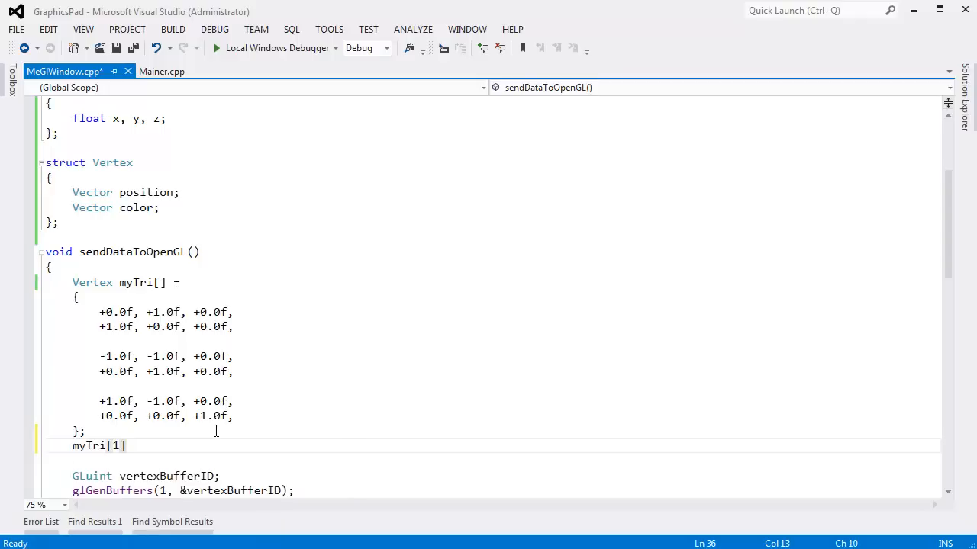
pyautogui.write('.color.x')
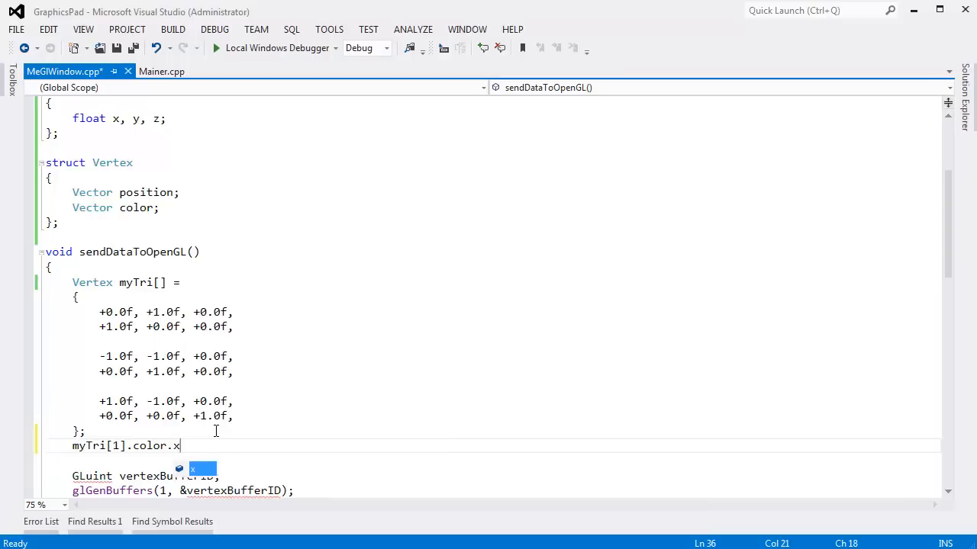
pyautogui.press('Backspace')
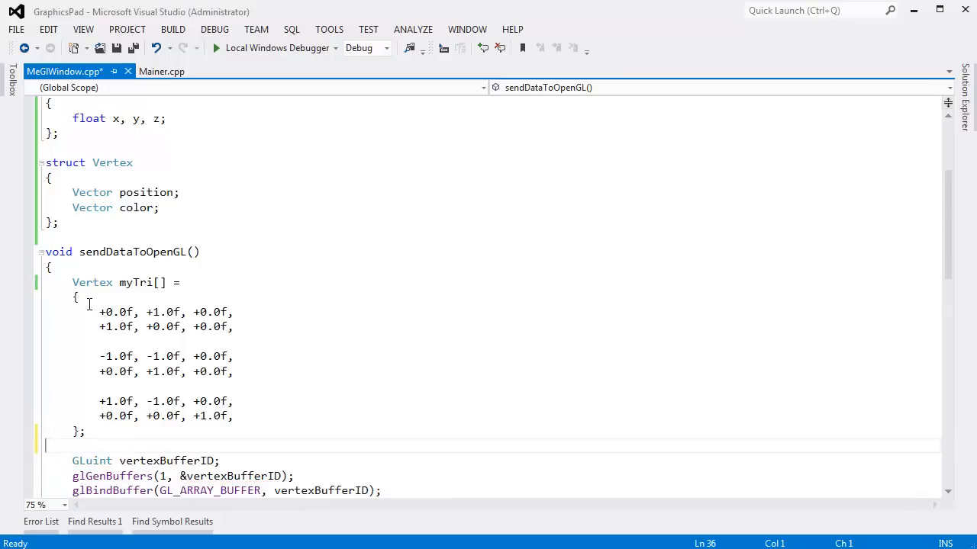
# - Check the glm.hpp include, remove struct Vector, and begin retyping position with glm::
pyautogui.moveTo(80, 297); pyautogui.dragTo(253, 433)
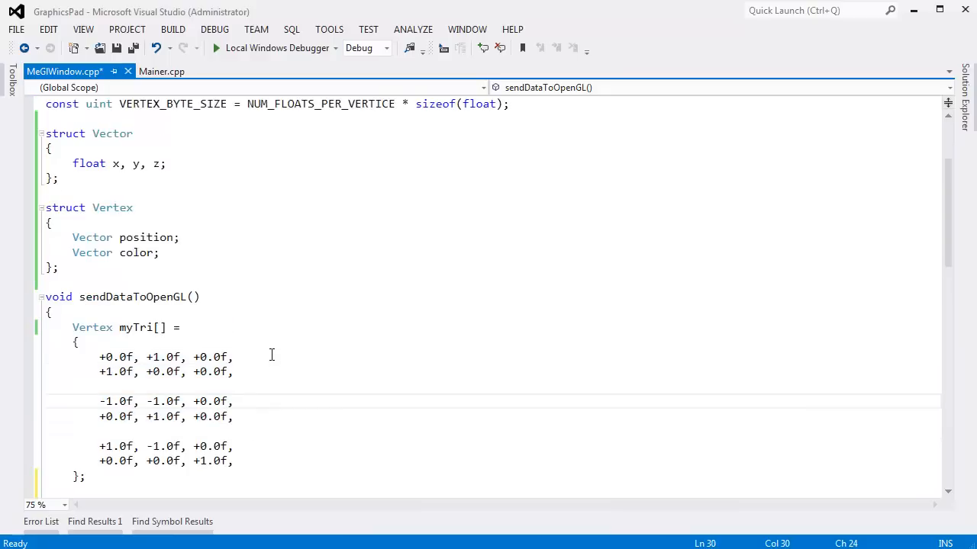
pyautogui.doubleClick(112, 134)
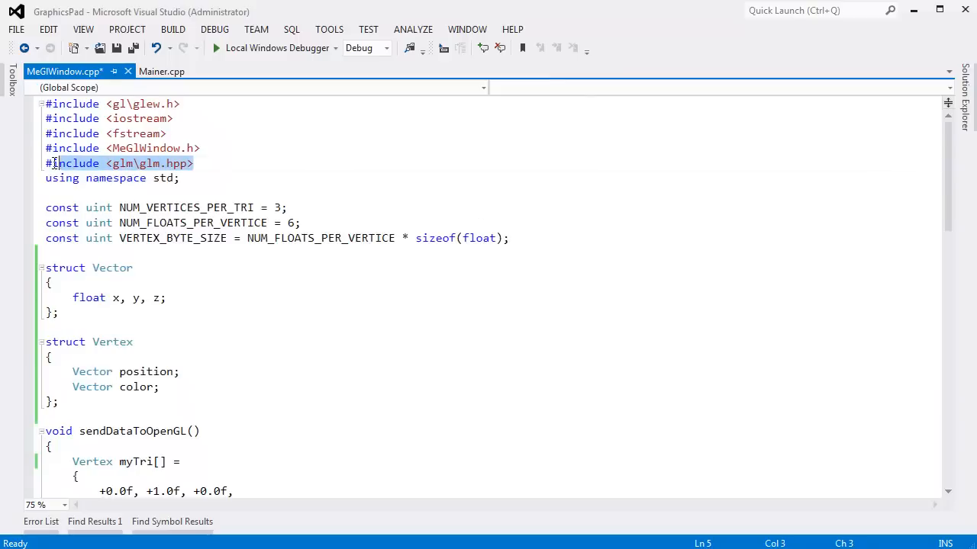
pyautogui.click(211, 162)
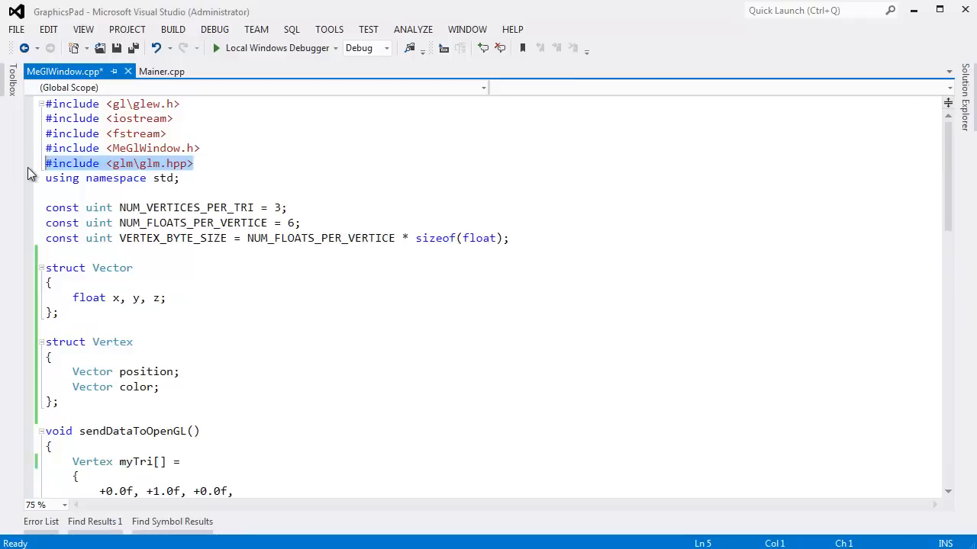
pyautogui.doubleClick(113, 268)
pyautogui.write('glm::')
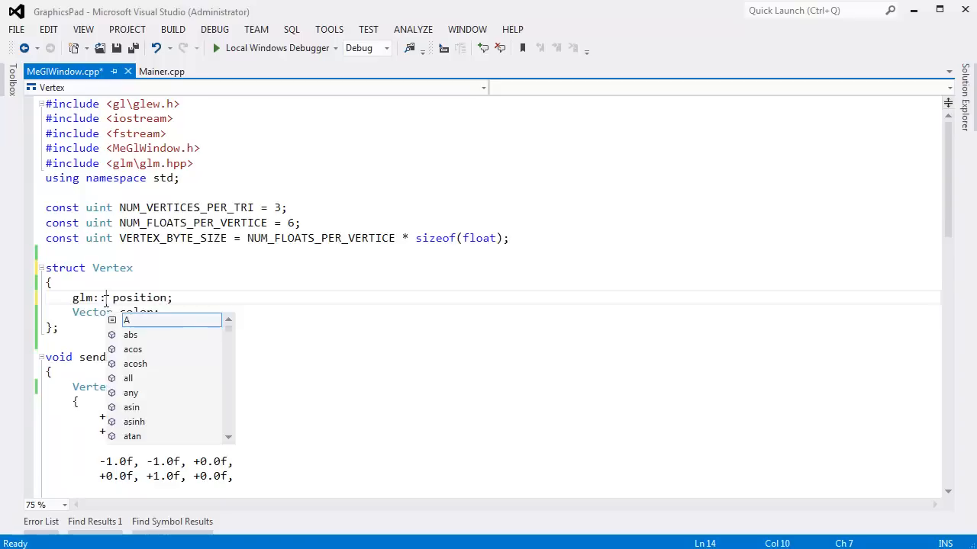
# - Declare both Vertex members, position and color, as glm::vec3
pyautogui.write('v3')
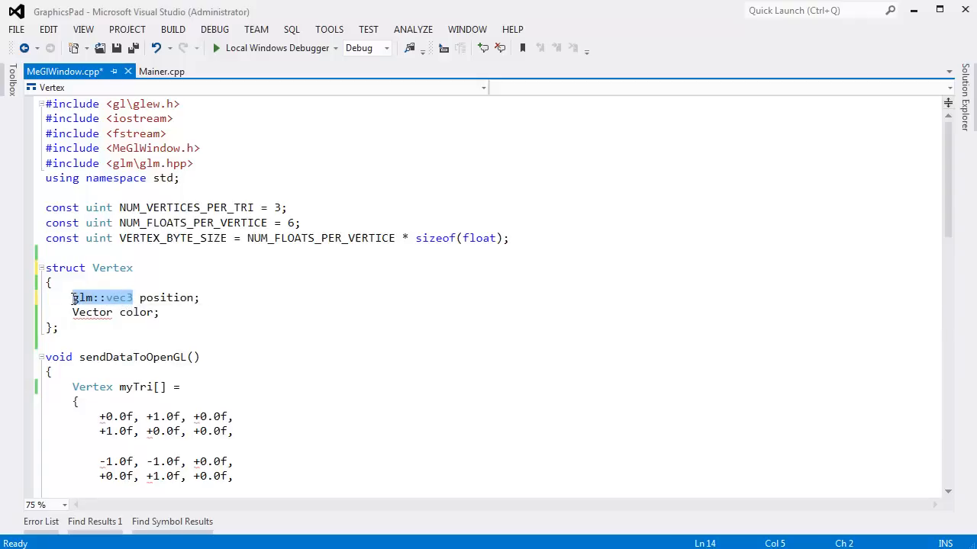
pyautogui.doubleClick(91, 313)
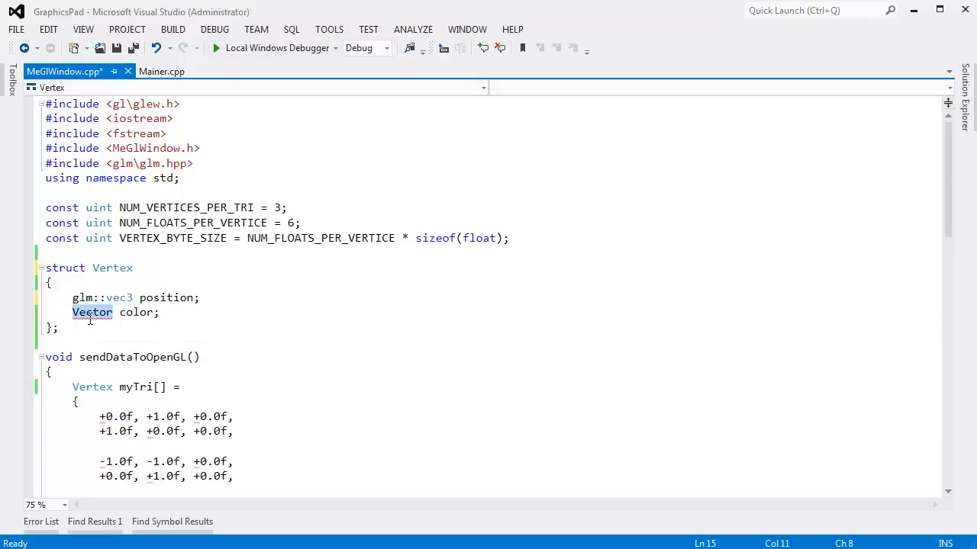
pyautogui.write('glm::vec3')
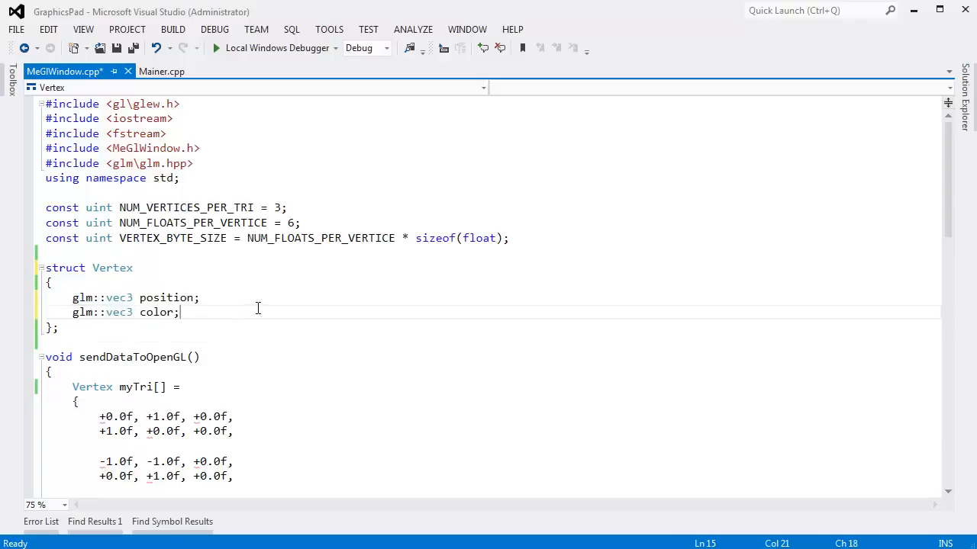
pyautogui.scroll(-3)
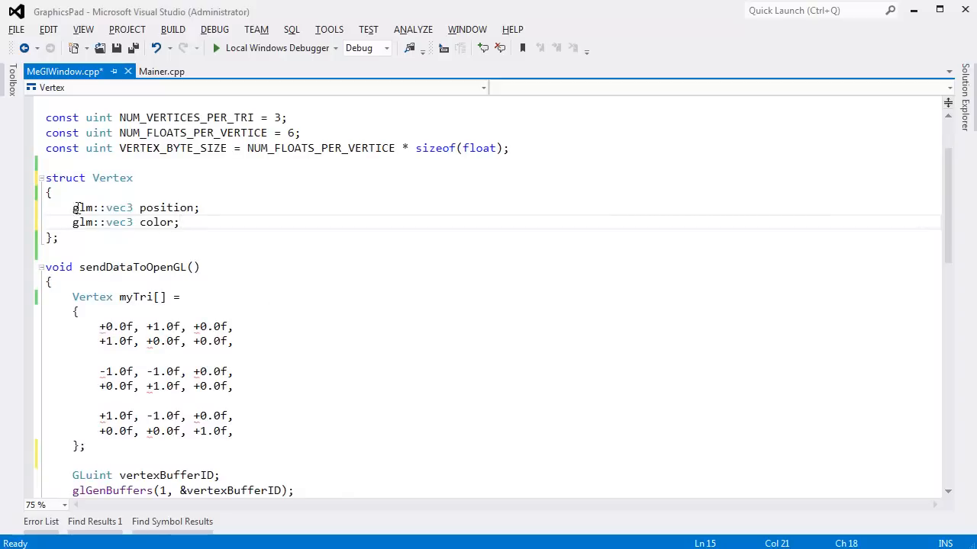
pyautogui.click(101, 327)
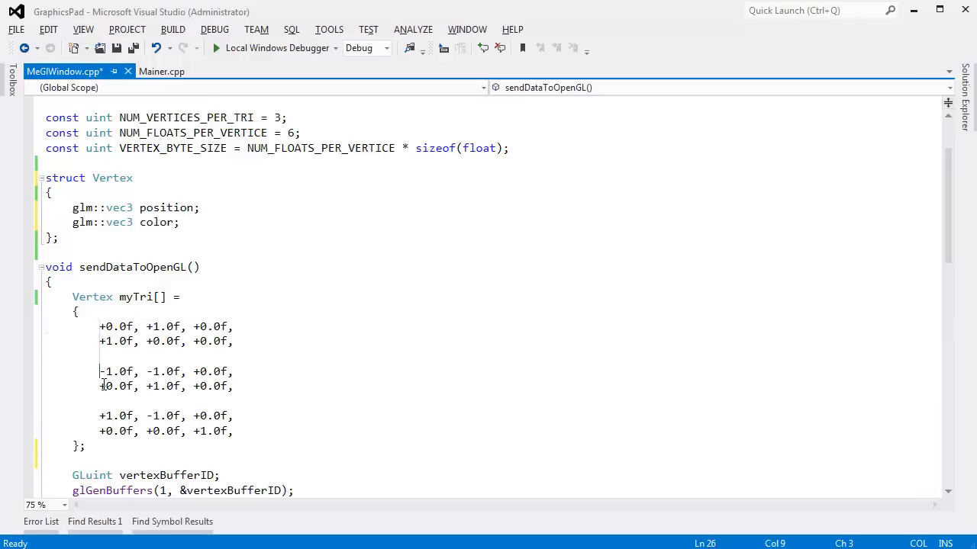
# - Wrap each myTri position and color row in a glm::vec3 constructor and tidy stray lines
pyautogui.write('glm::vec3(')
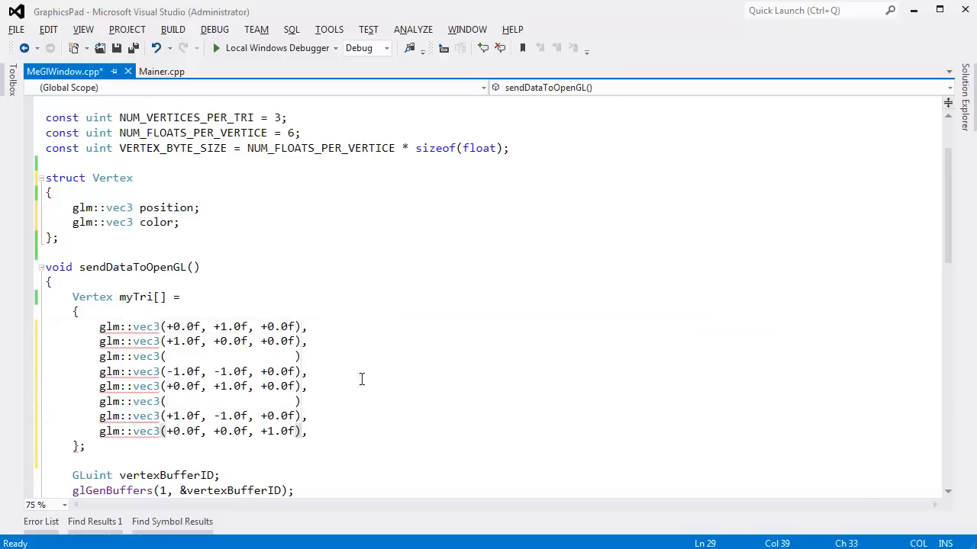
pyautogui.click(293, 357)
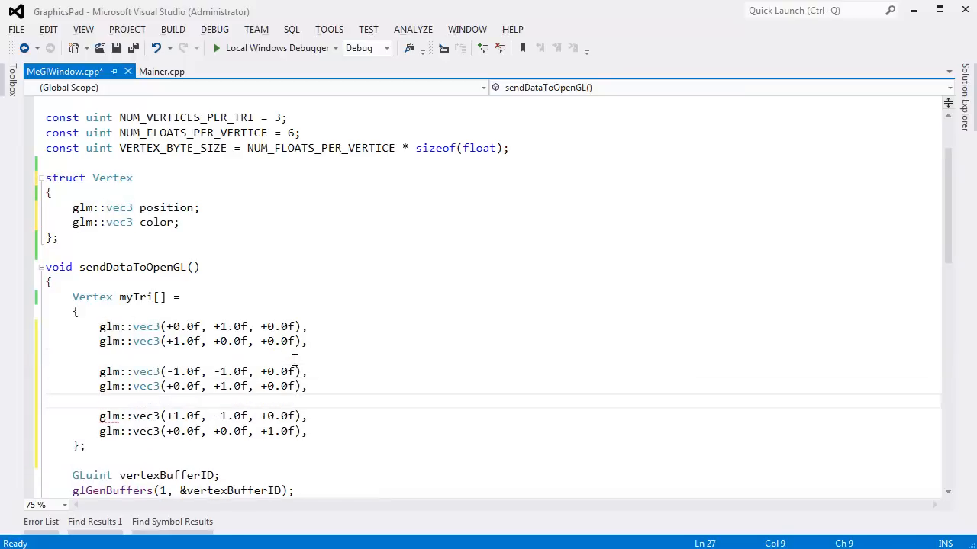
pyautogui.scroll(-3)
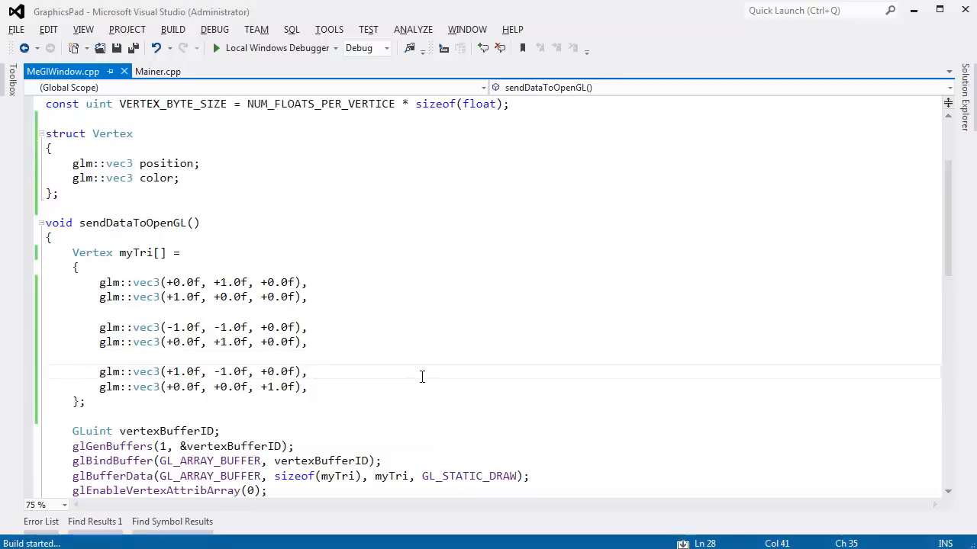
pyautogui.click(217, 47)
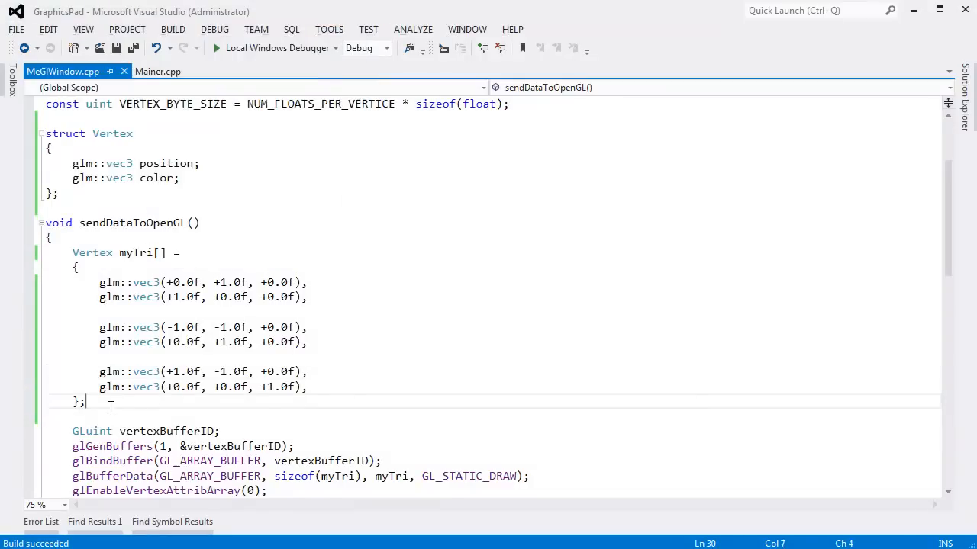
pyautogui.doubleClick(128, 387)
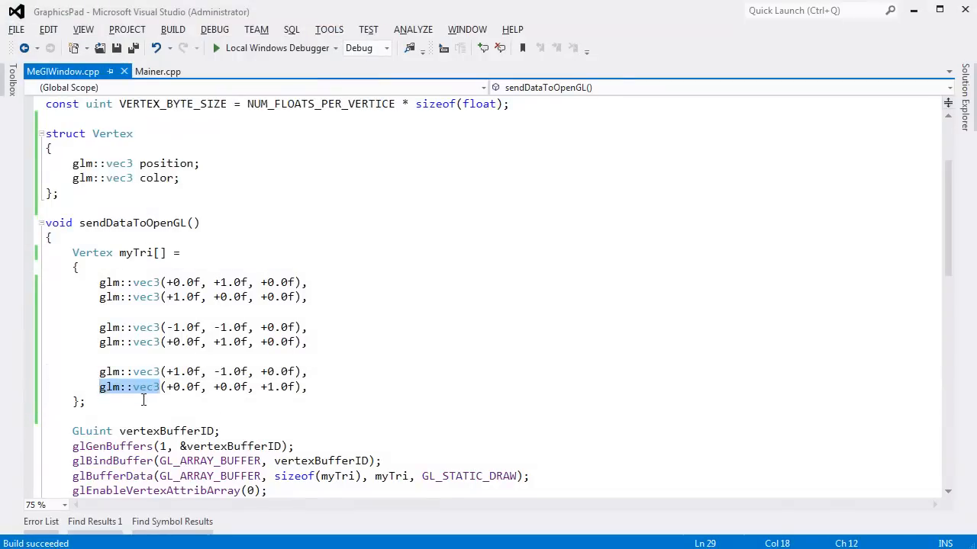
pyautogui.press('enter')
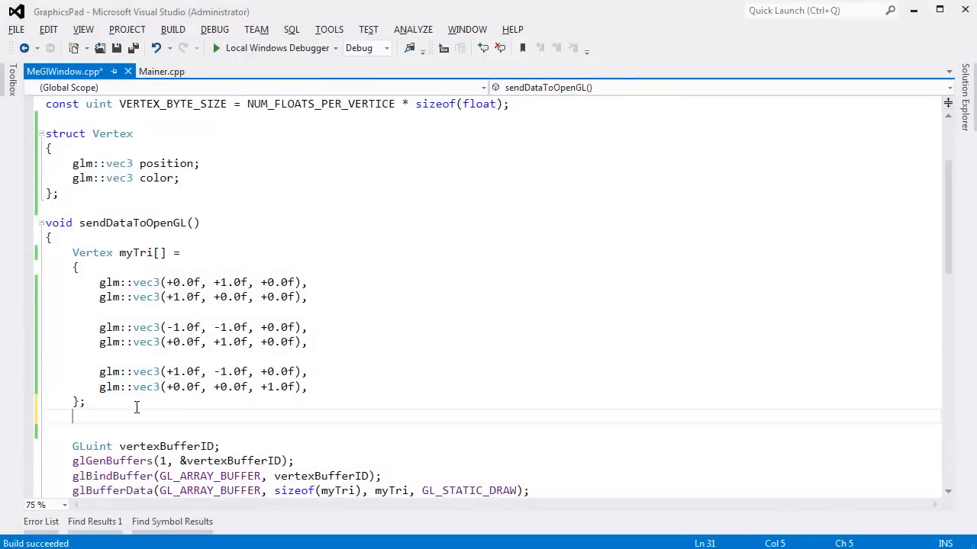
pyautogui.write('mytr')
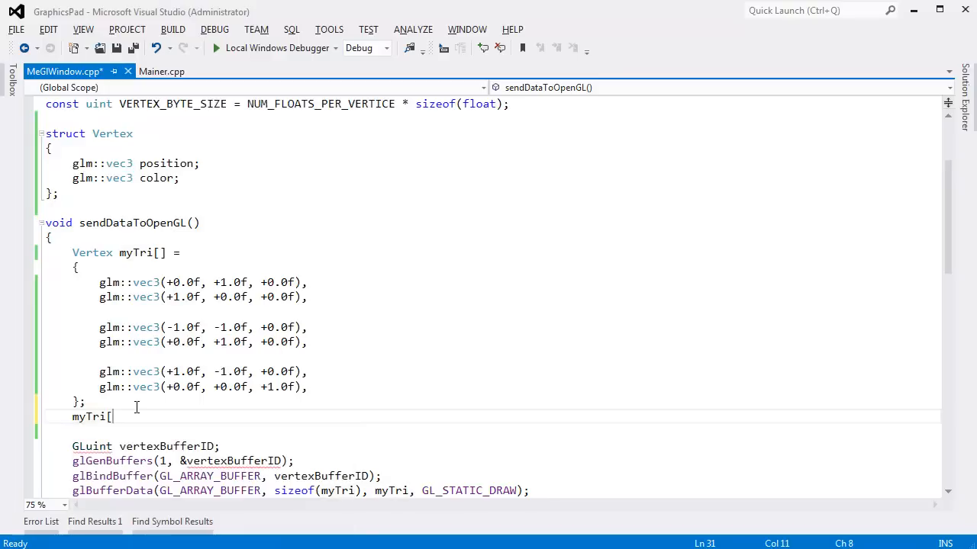
pyautogui.write('1].position.')
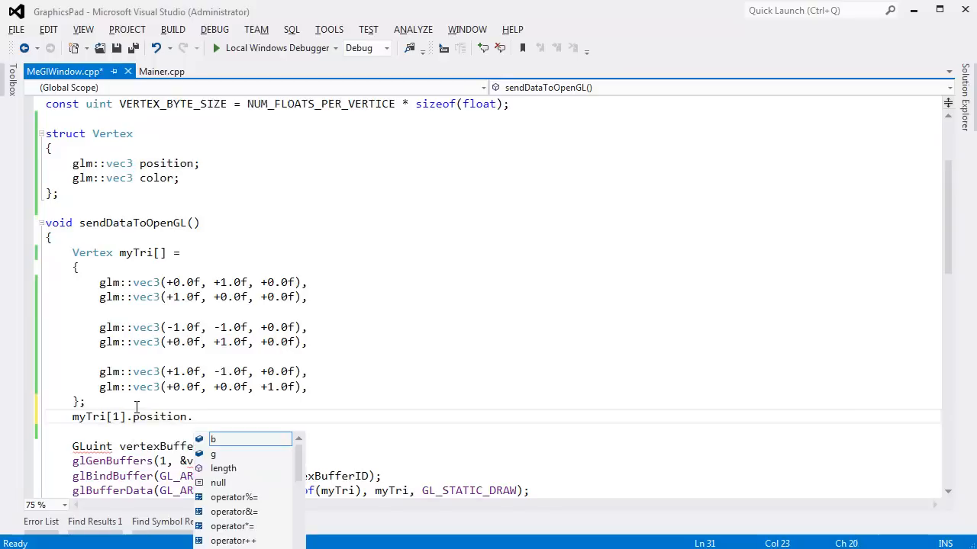
pyautogui.write('y')
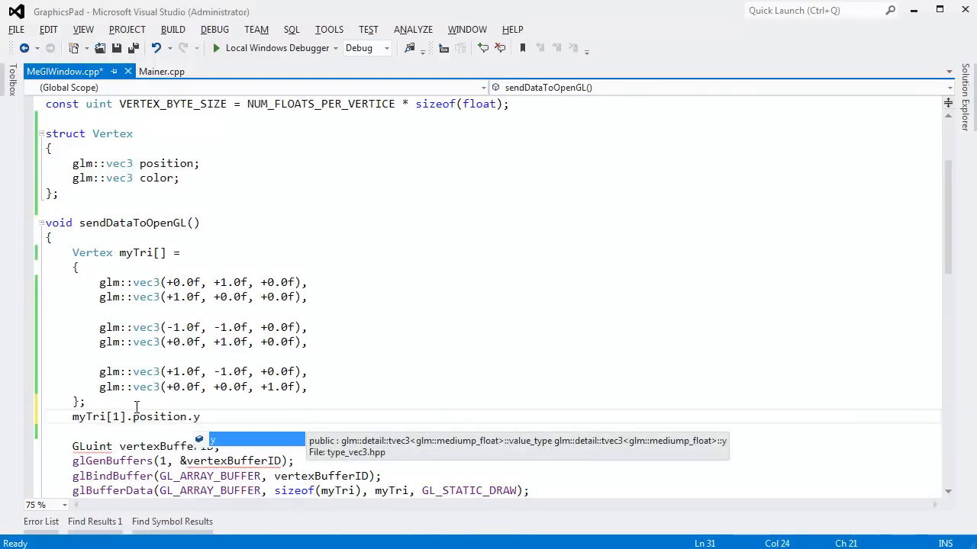
pyautogui.press('BackSpace')
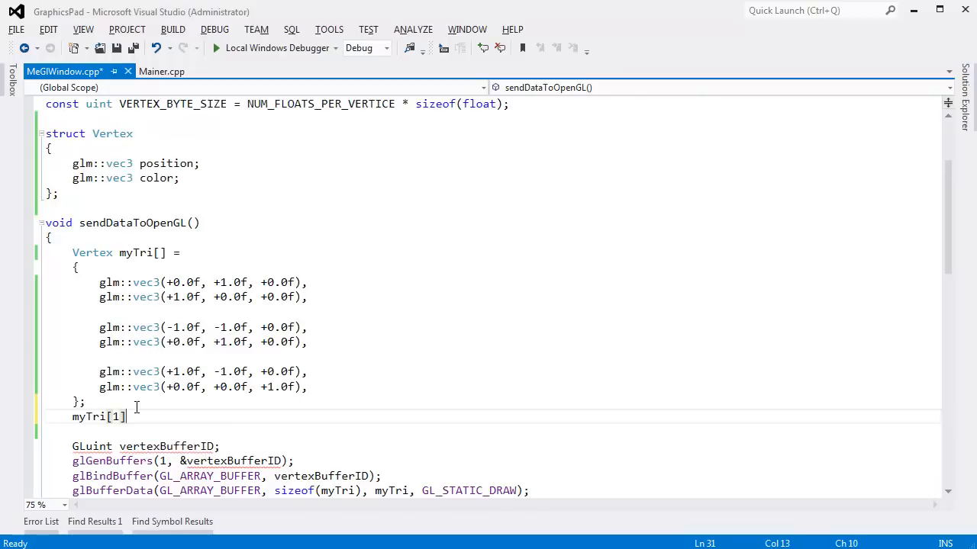
pyautogui.write('.color')
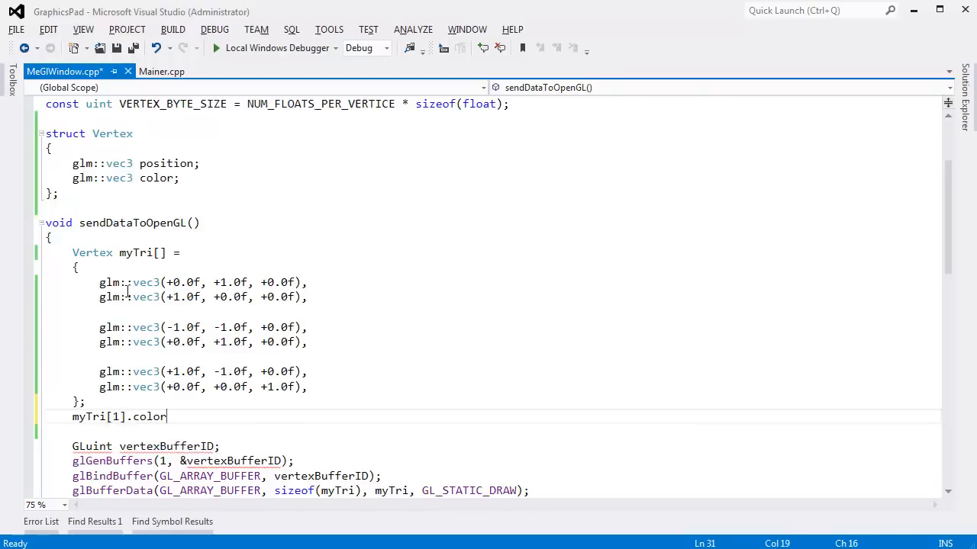
pyautogui.write('.y')
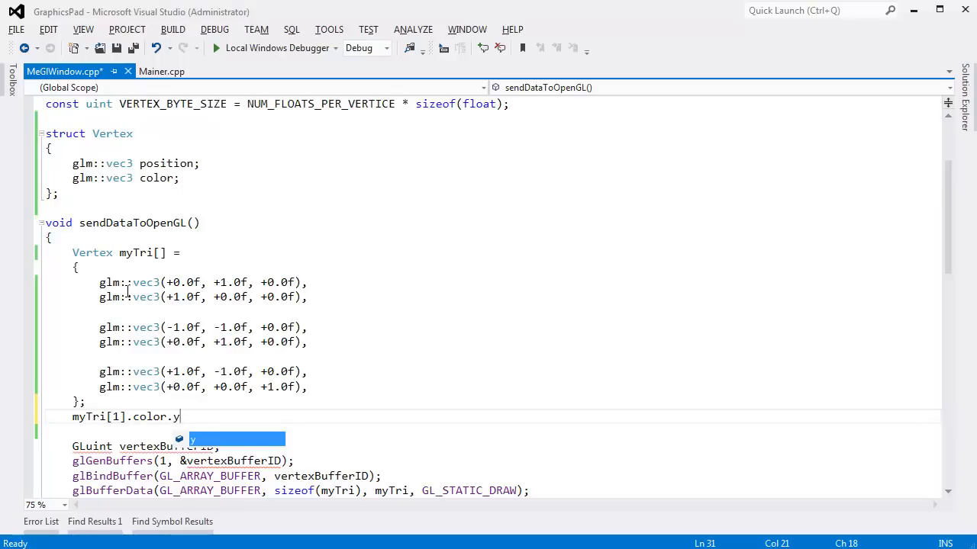
pyautogui.press('backspace')
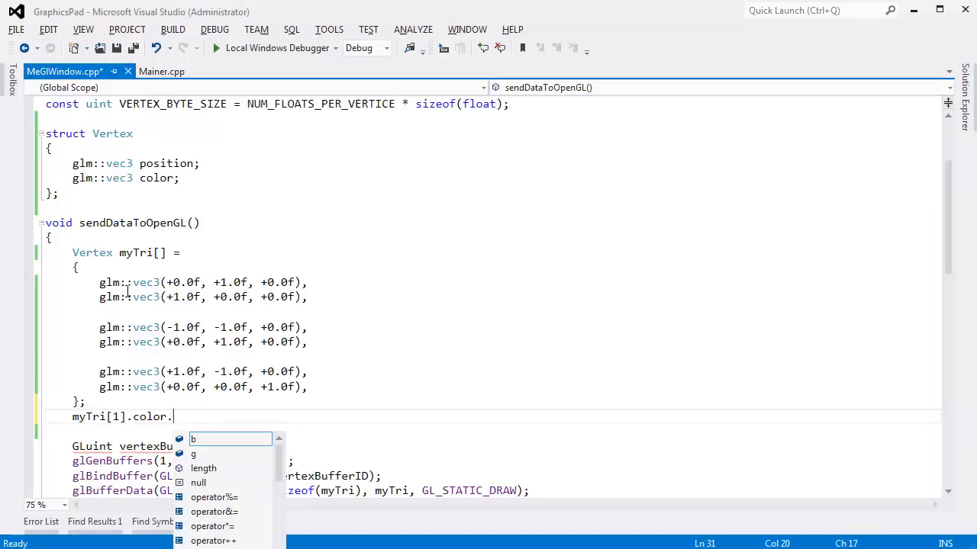
pyautogui.write('r')
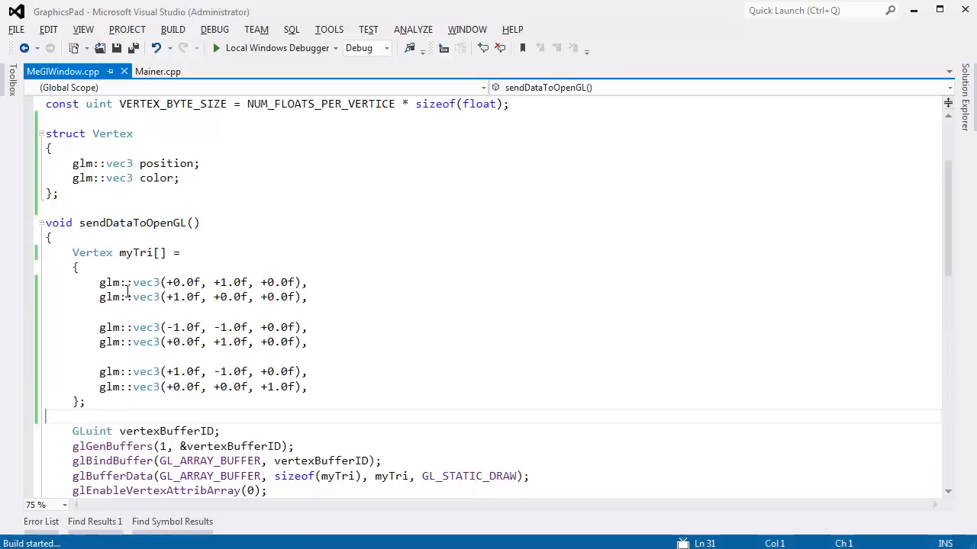
# - Show the GraphicsPad project files beside MeGlWindow.cpp after the successful build
pyautogui.click(217, 48)
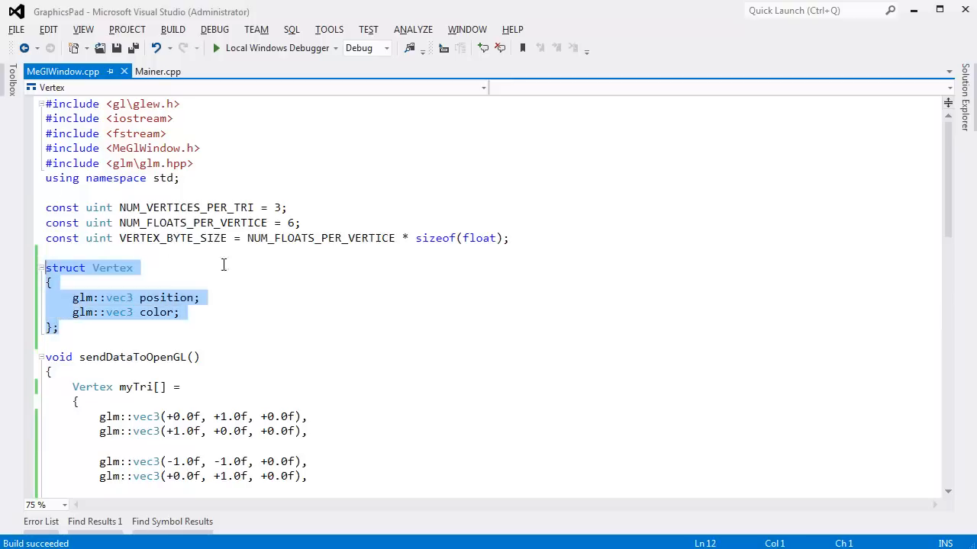
pyautogui.moveTo(377, 349)
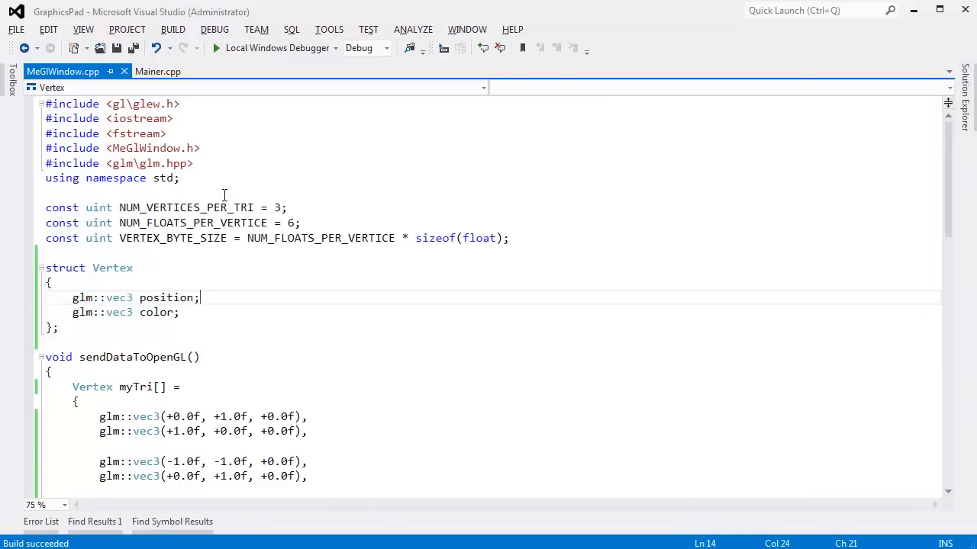
pyautogui.moveTo(119, 338)
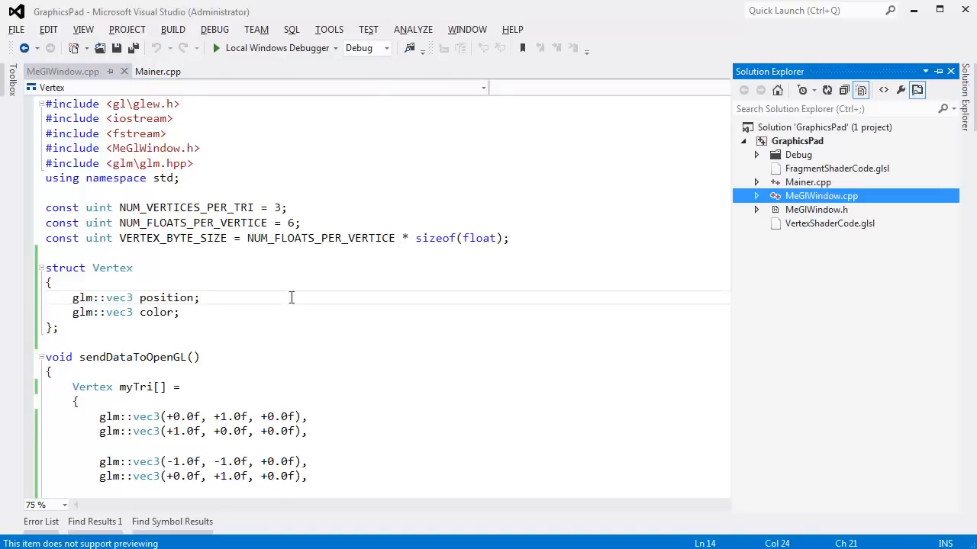
# - Add a Primitives folder to the GraphicsPad project and start adding a new item to it
pyautogui.rightClick(796, 140)
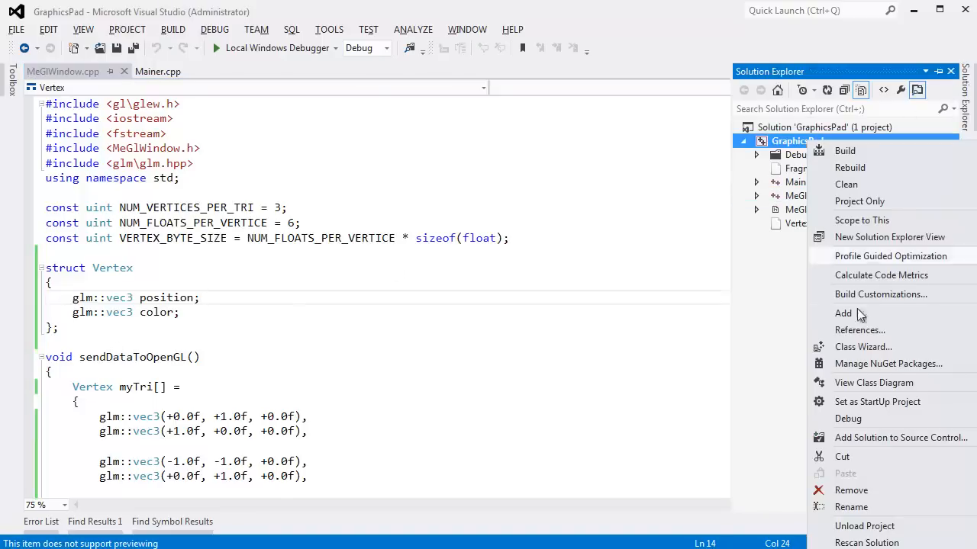
pyautogui.moveTo(842, 313)
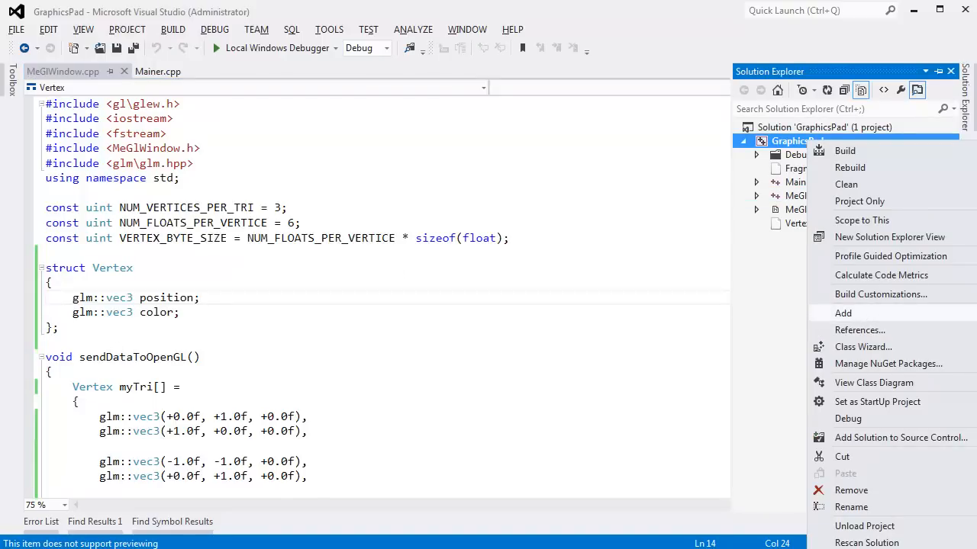
pyautogui.click(842, 312)
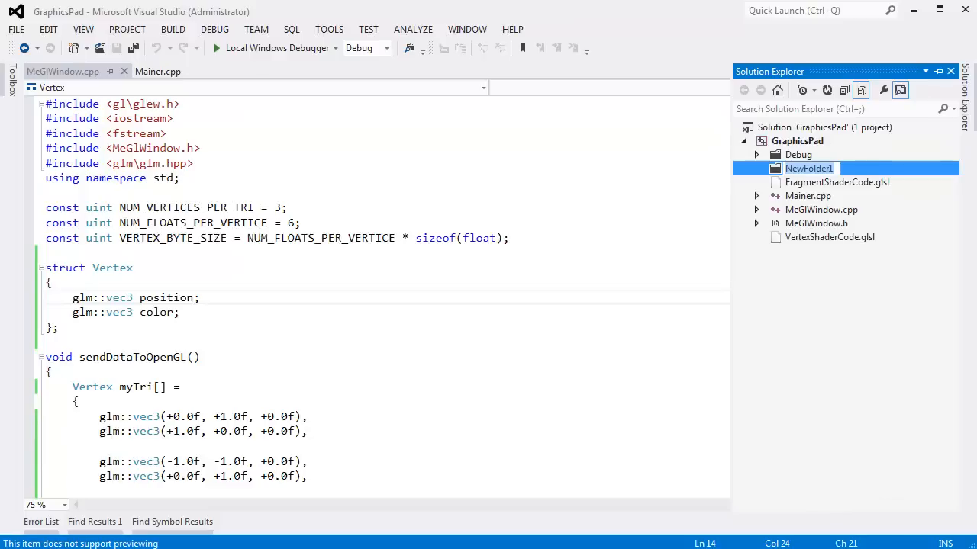
pyautogui.moveTo(870, 324)
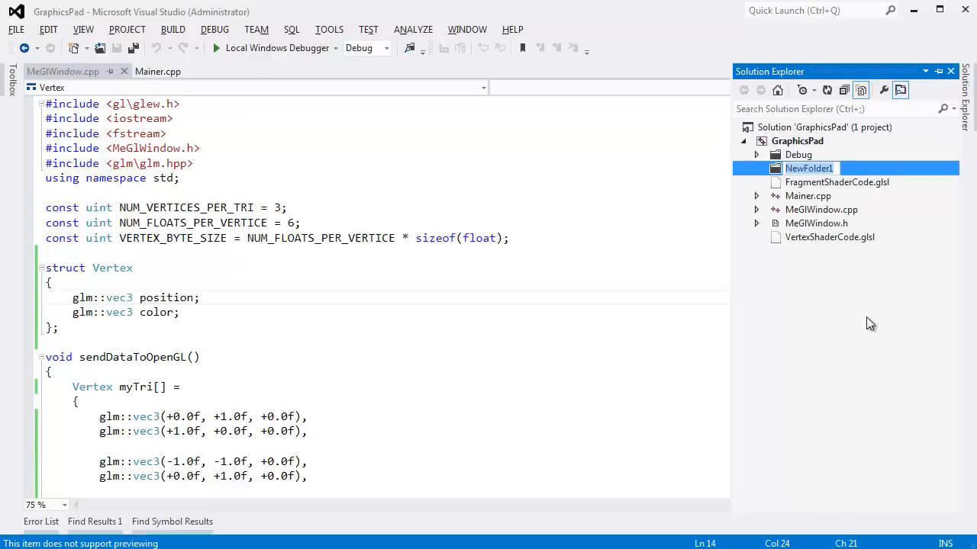
pyautogui.write('Primitiv')
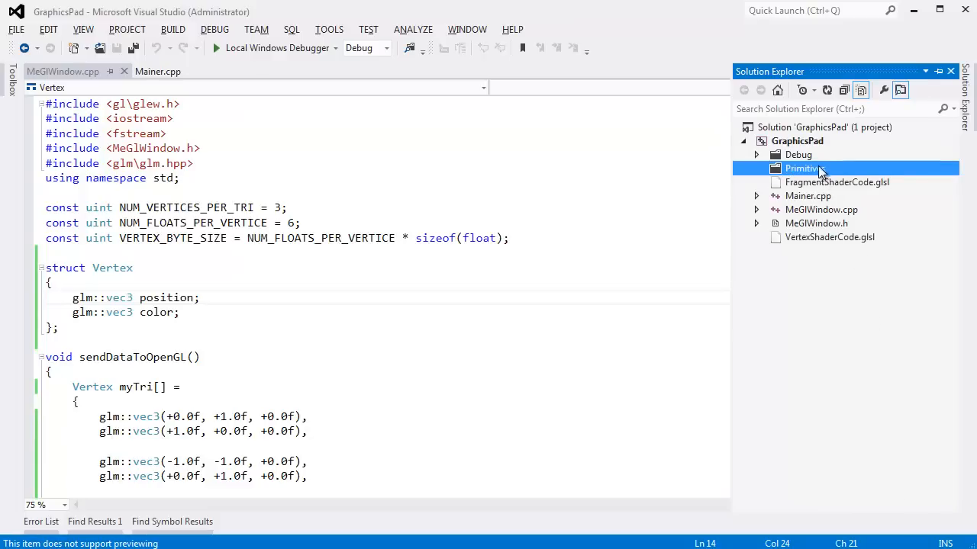
pyautogui.rightClick(801, 167)
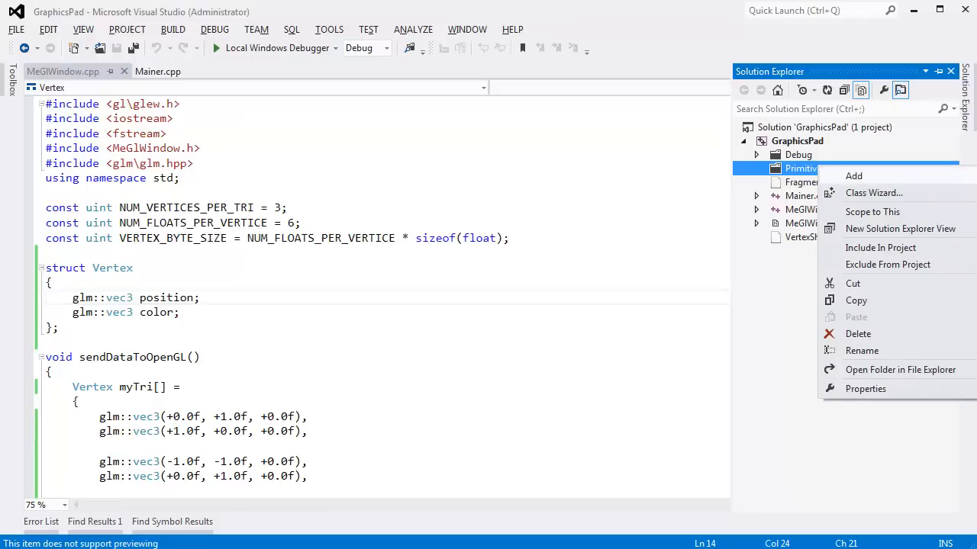
pyautogui.click(852, 176)
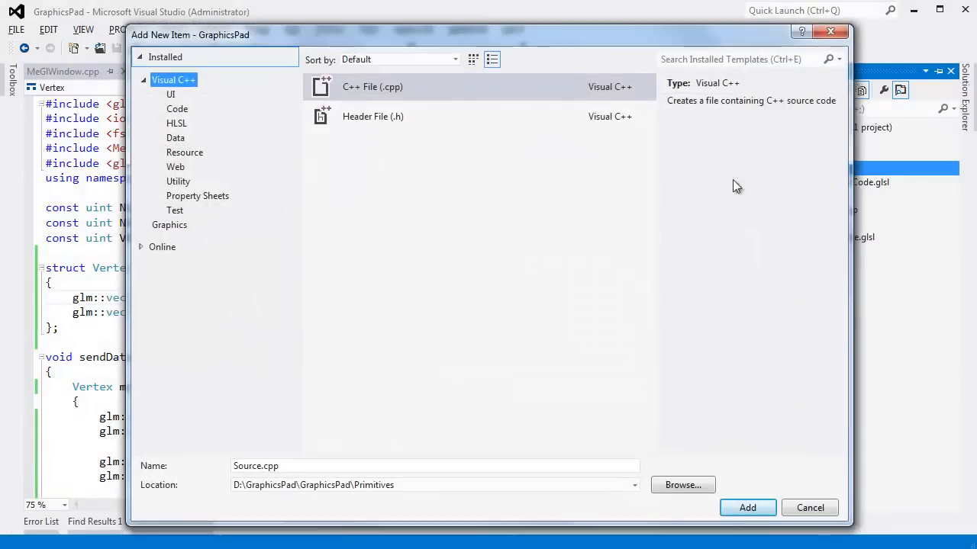
# - Add a new Header File (.h) named Vertex.h to the Primitives folder
pyautogui.click(373, 116)
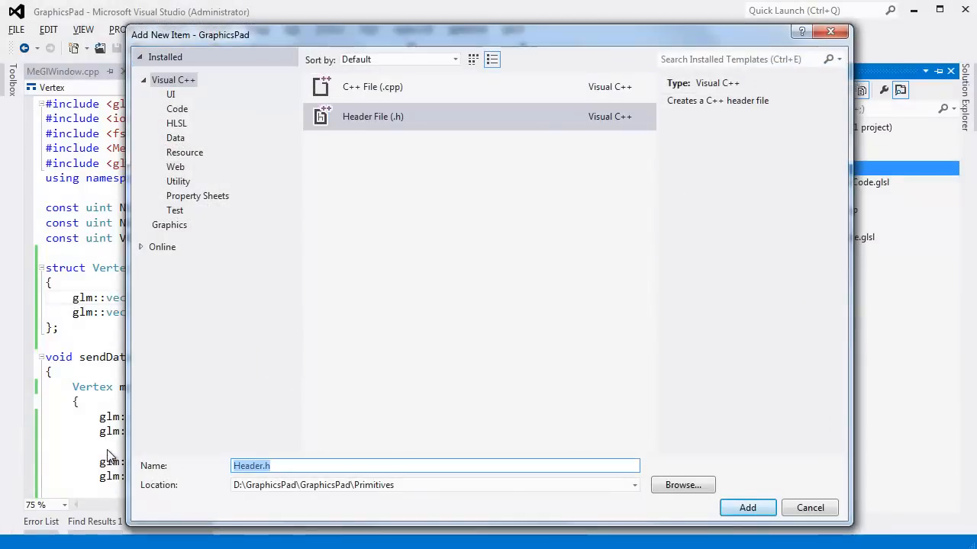
pyautogui.write('Ve')
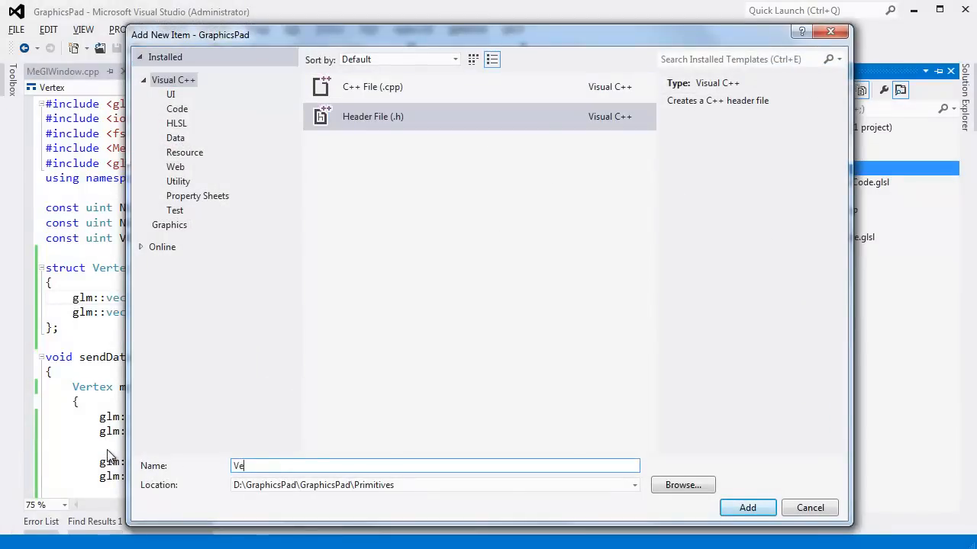
pyautogui.click(748, 507)
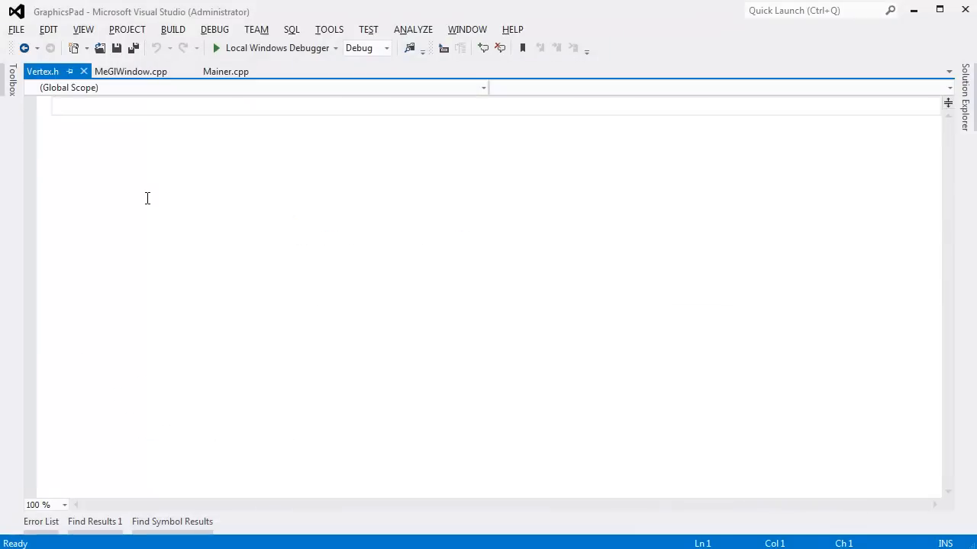
# - Begin Vertex.h with #pragma once on its first line
pyautogui.write('#pr')
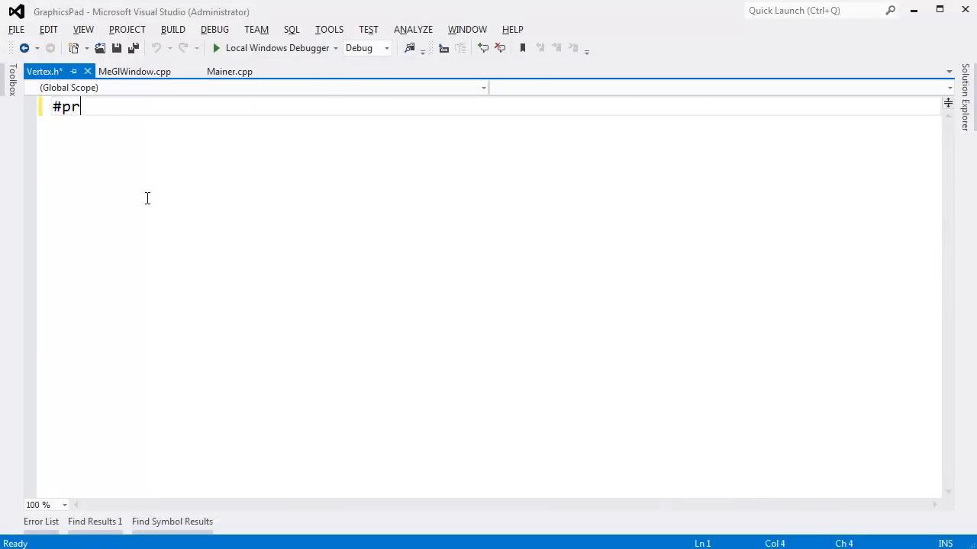
pyautogui.write('agma once')
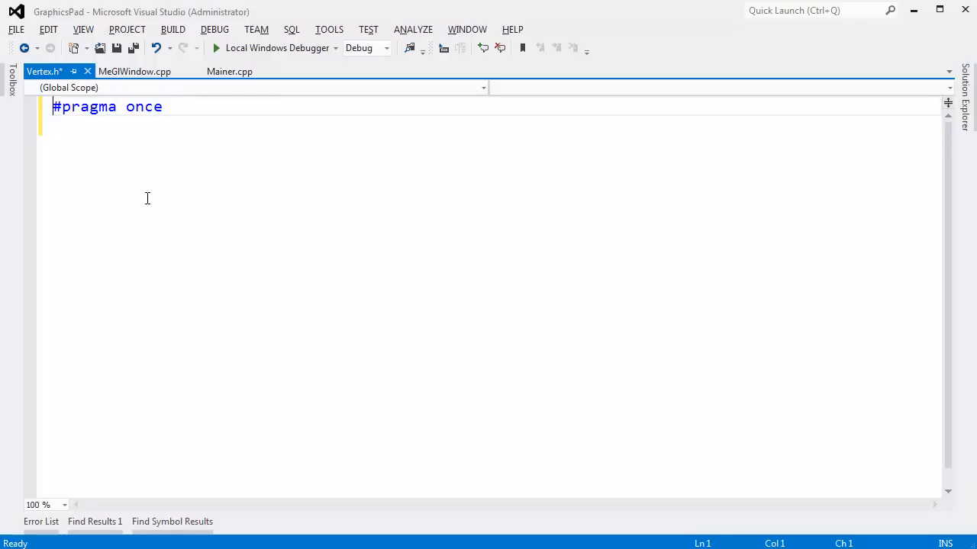
pyautogui.press('Return')
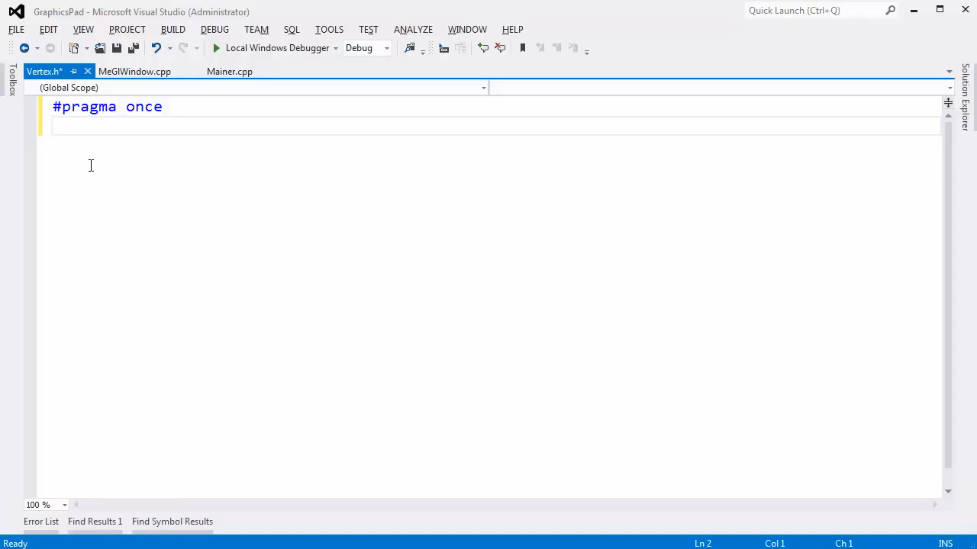
pyautogui.moveTo(134, 71)
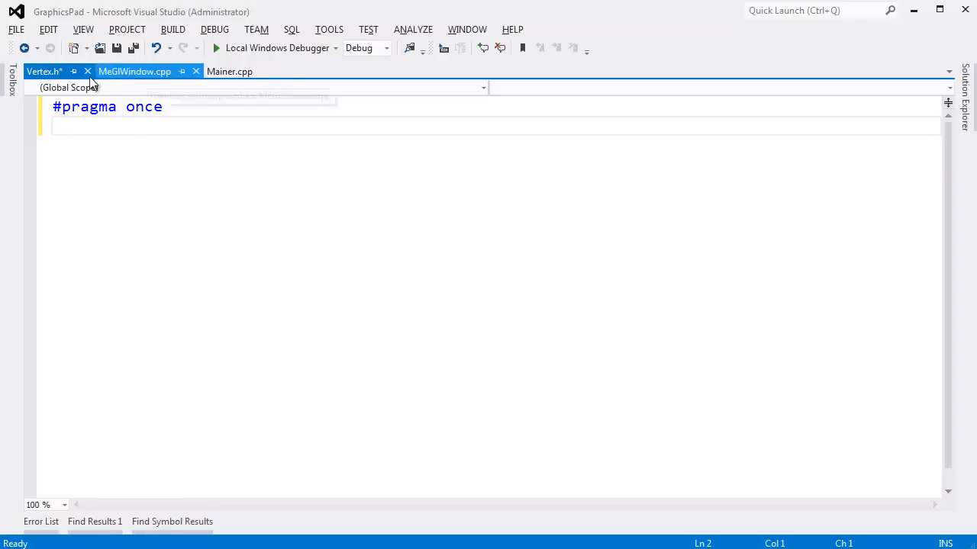
# - Move the Vertex struct into Vertex.h beside MeGlWindow.cpp and include "Primitives\Vertex.h"
pyautogui.rightClick(42, 72)
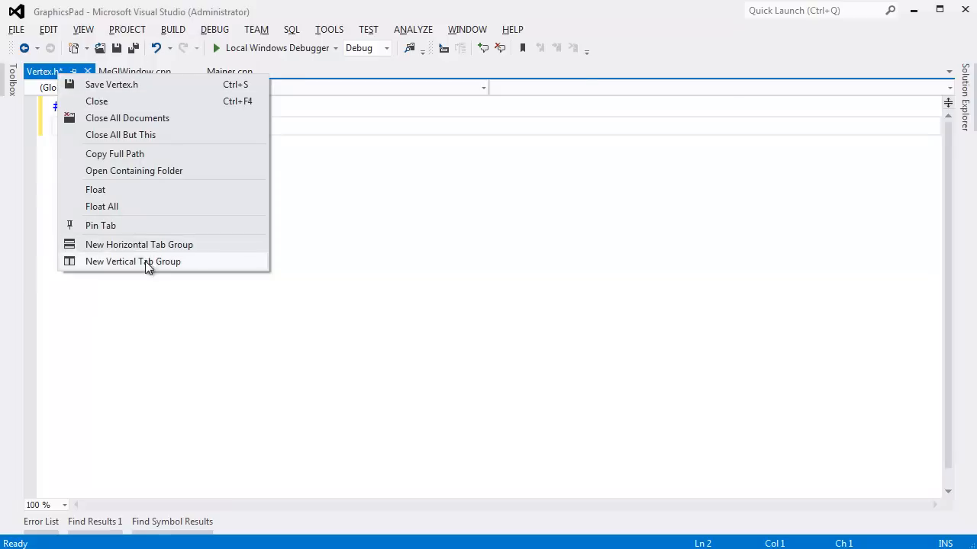
pyautogui.click(133, 261)
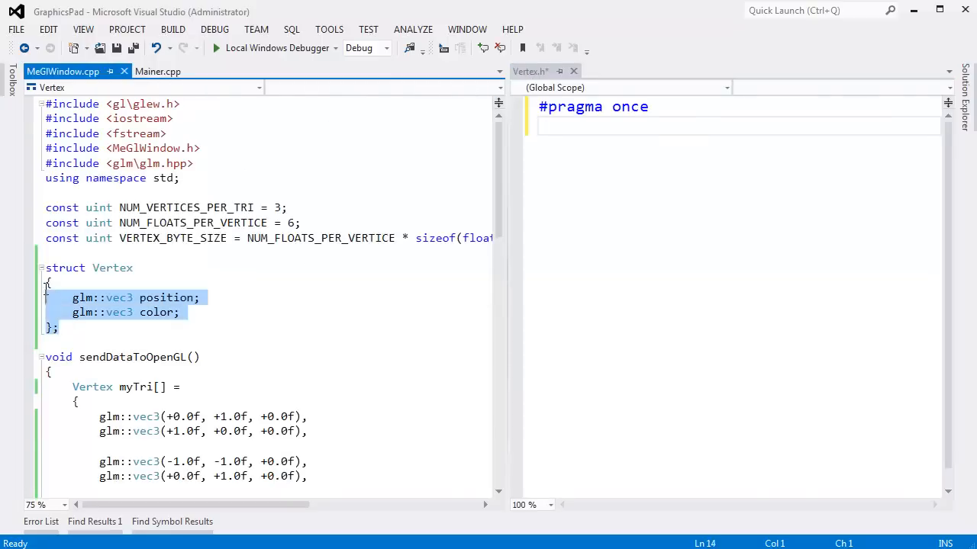
pyautogui.press('Delete')
pyautogui.write('#include')
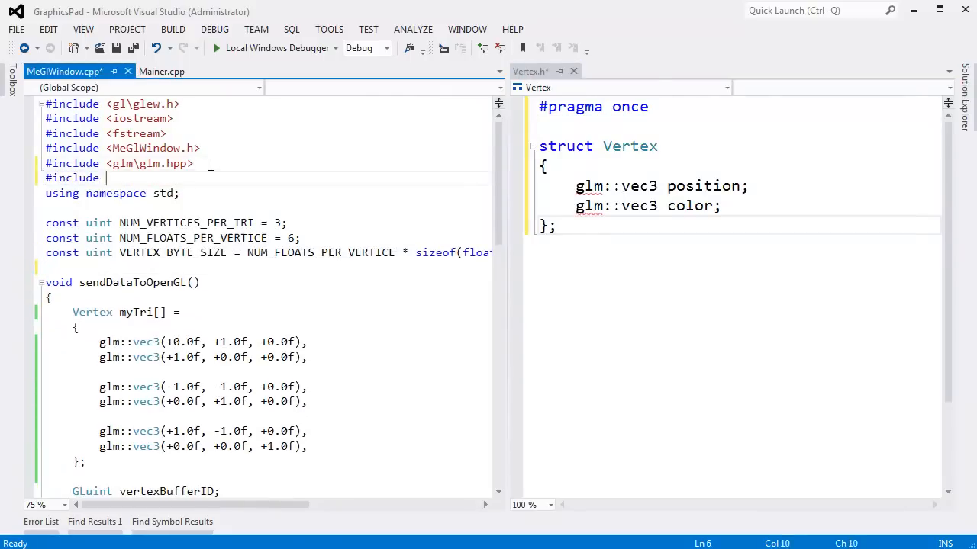
pyautogui.write('"primitives\\Vertex.h')
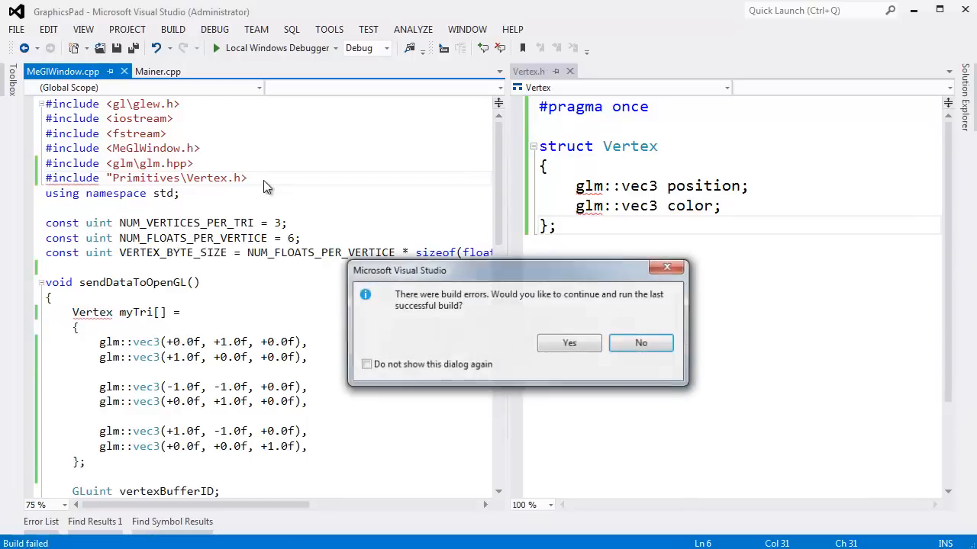
# - Switch the include to <Primitives\Vertex.h>, rebuild, run the RGB triangle and close it
pyautogui.click(641, 342)
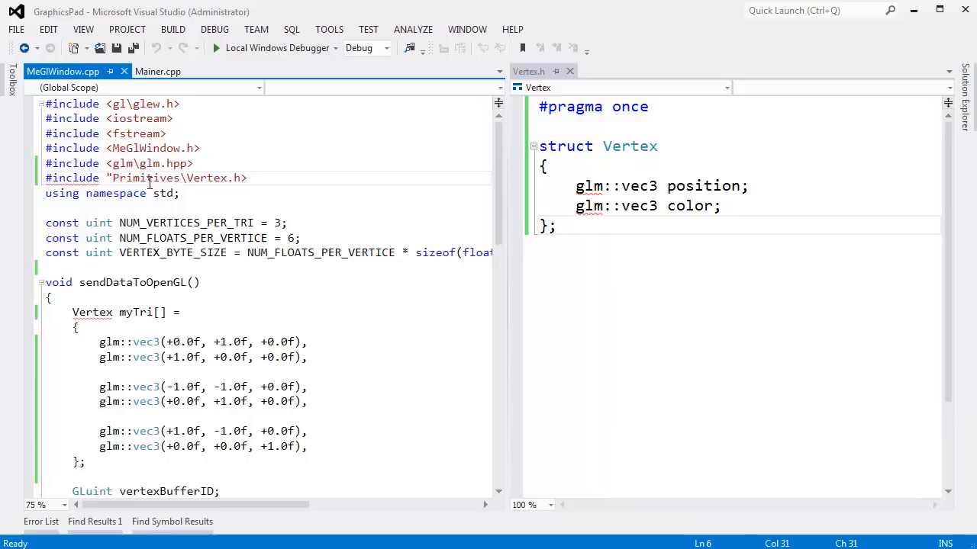
pyautogui.press('Backspace')
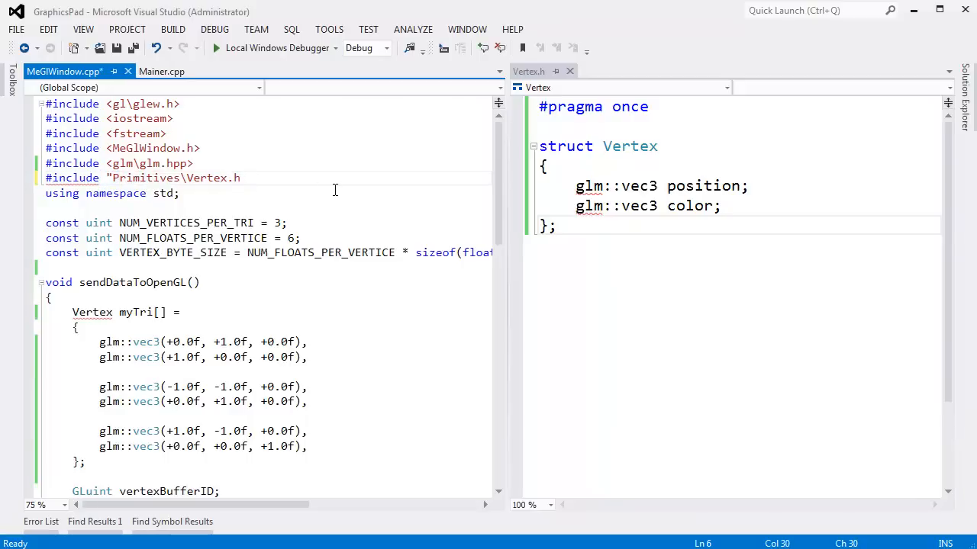
pyautogui.write('"')
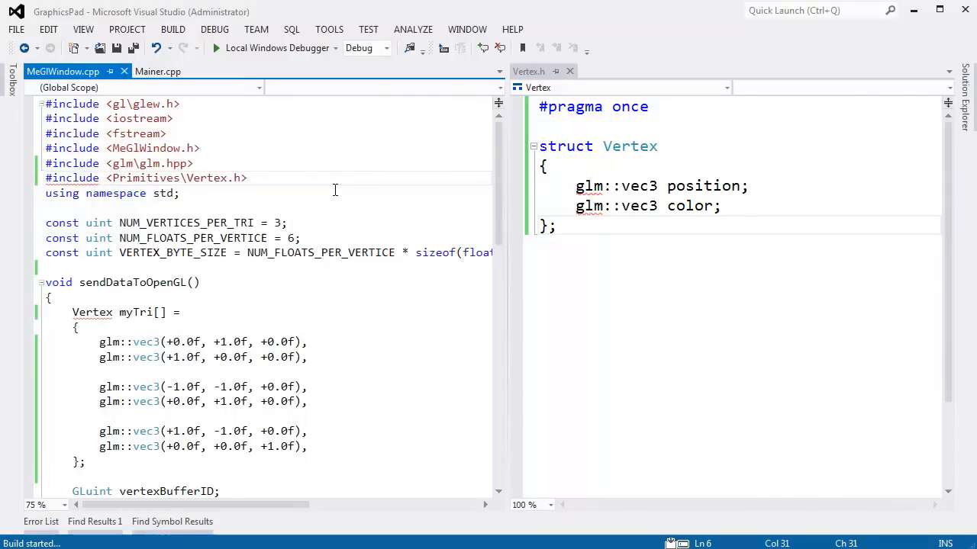
pyautogui.click(217, 48)
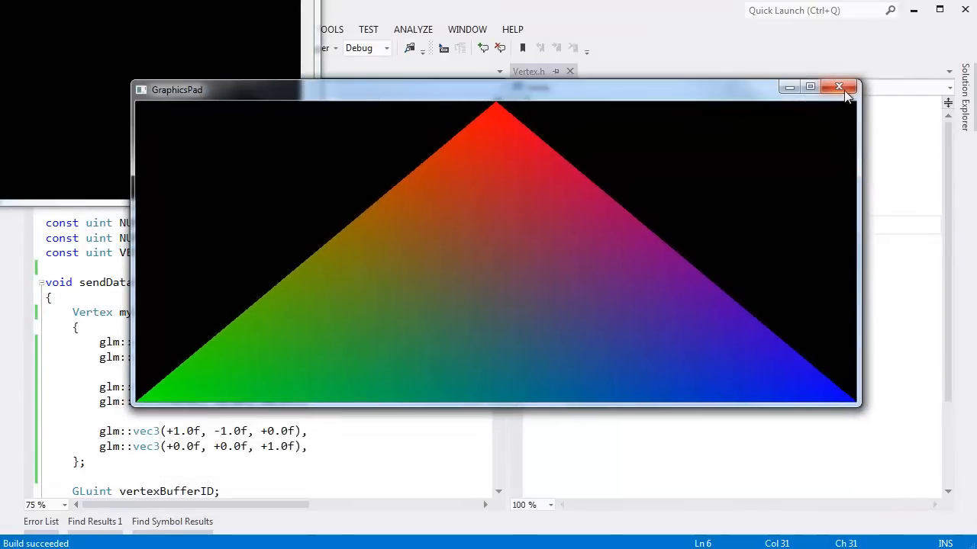
pyautogui.click(839, 86)
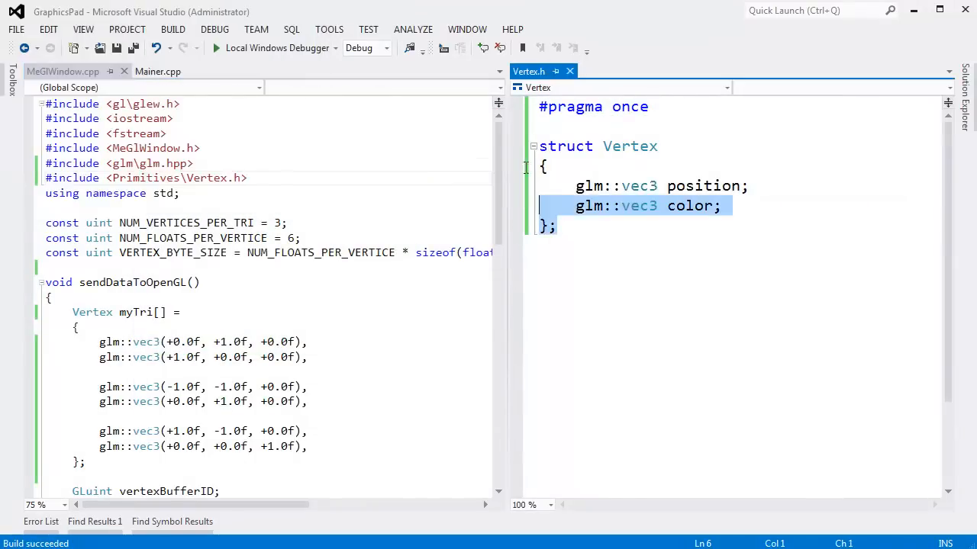